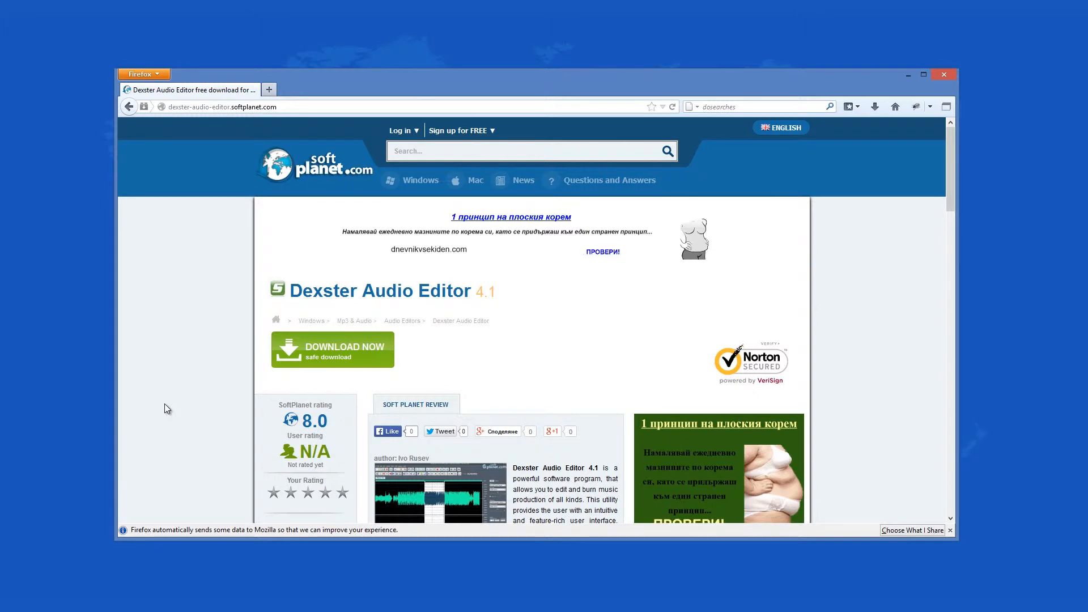
mouse_move(299, 167)
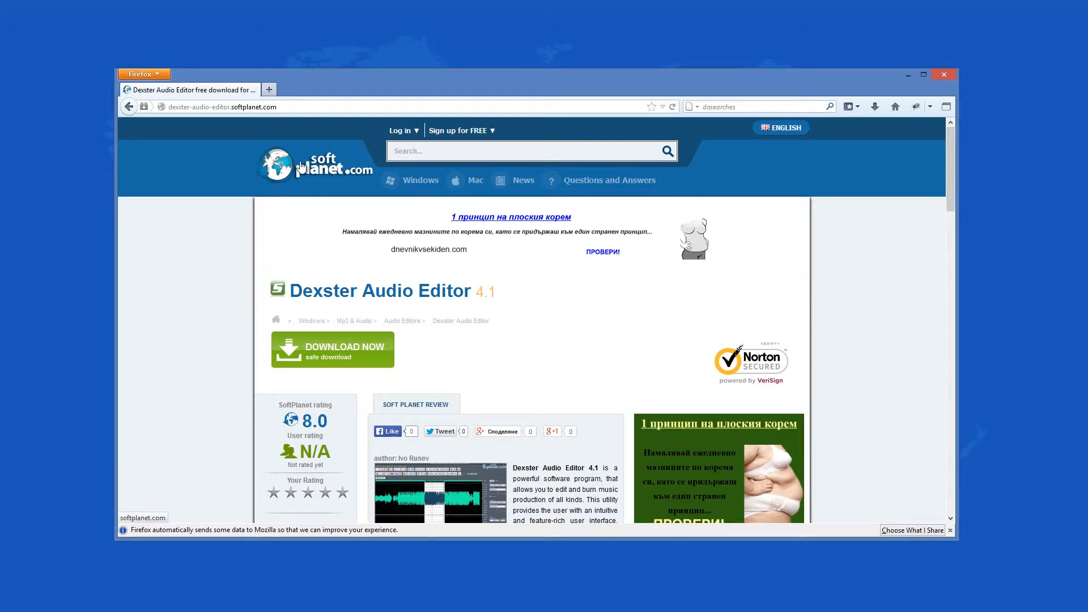
Step: Keep the (Default) Start Menu folder and let Dexster Setup install
scroll("down", 3)
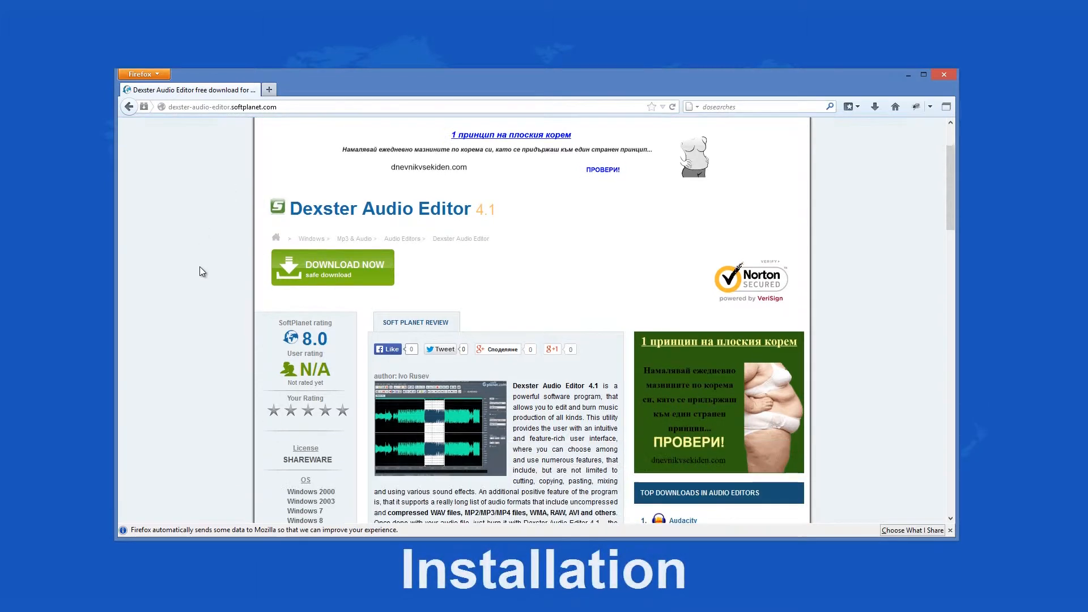
scroll("up", 3)
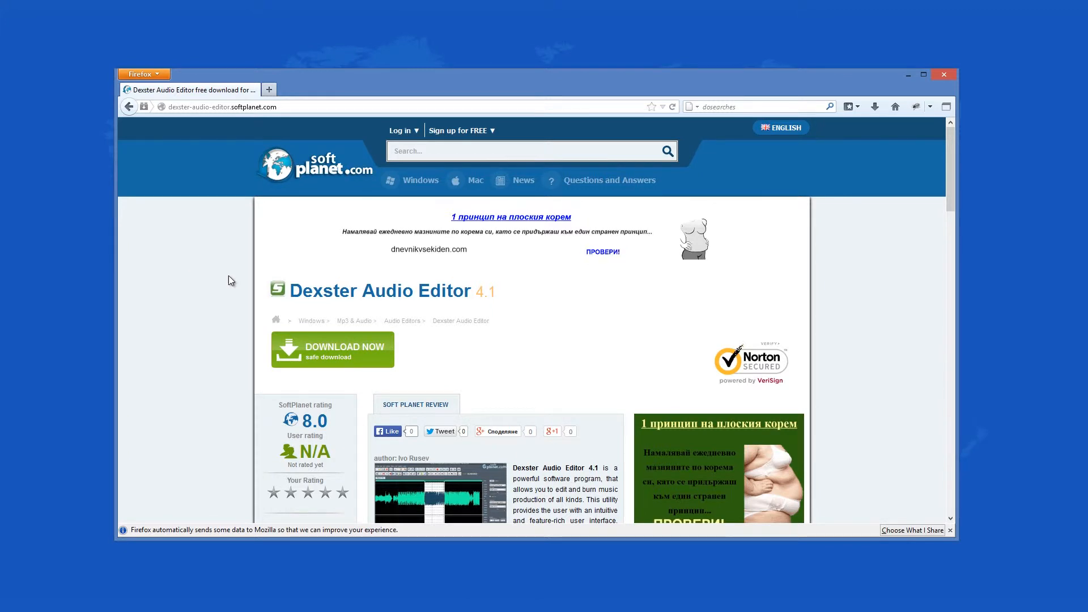
mouse_move(375, 358)
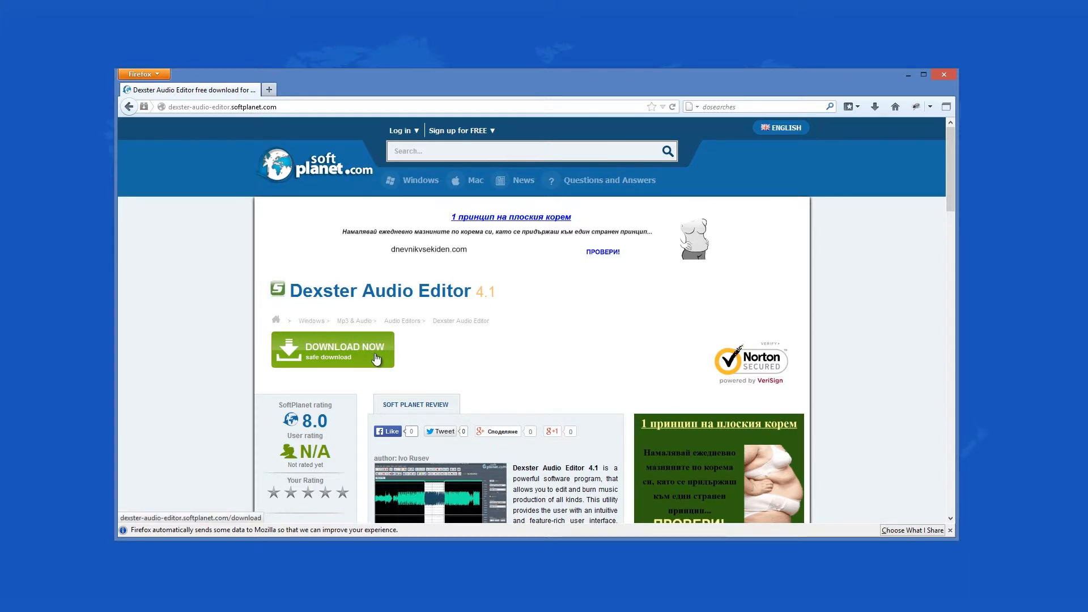
mouse_move(871, 101)
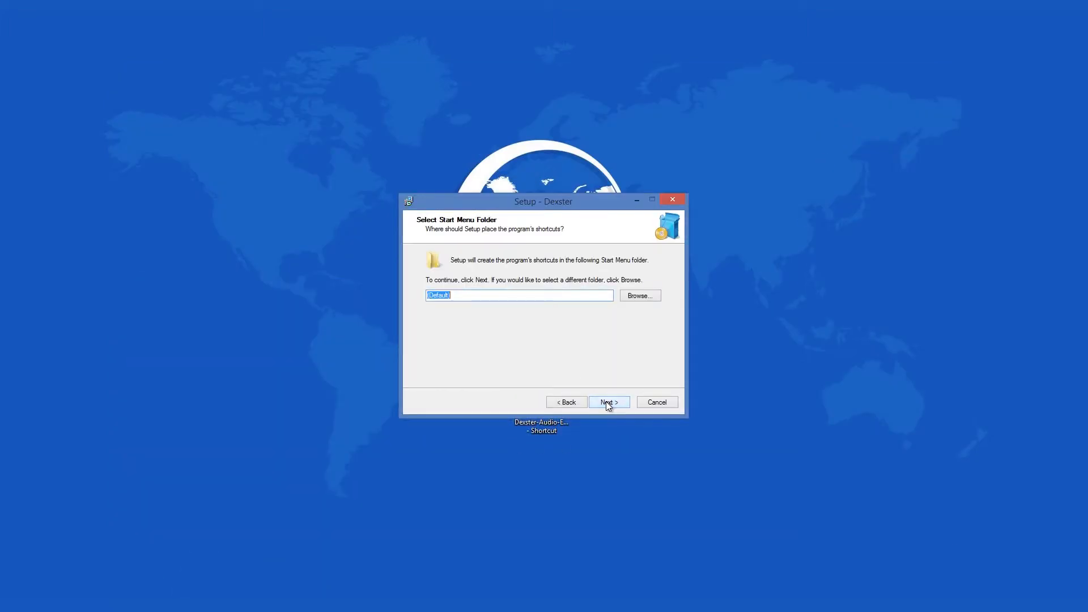
left_click(608, 402)
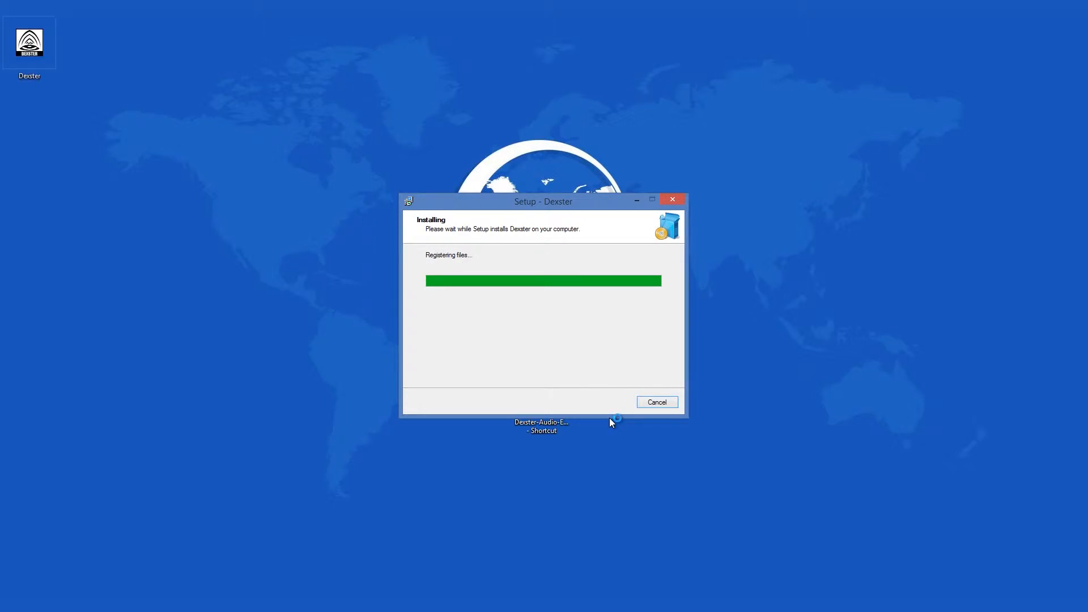
mouse_move(642, 468)
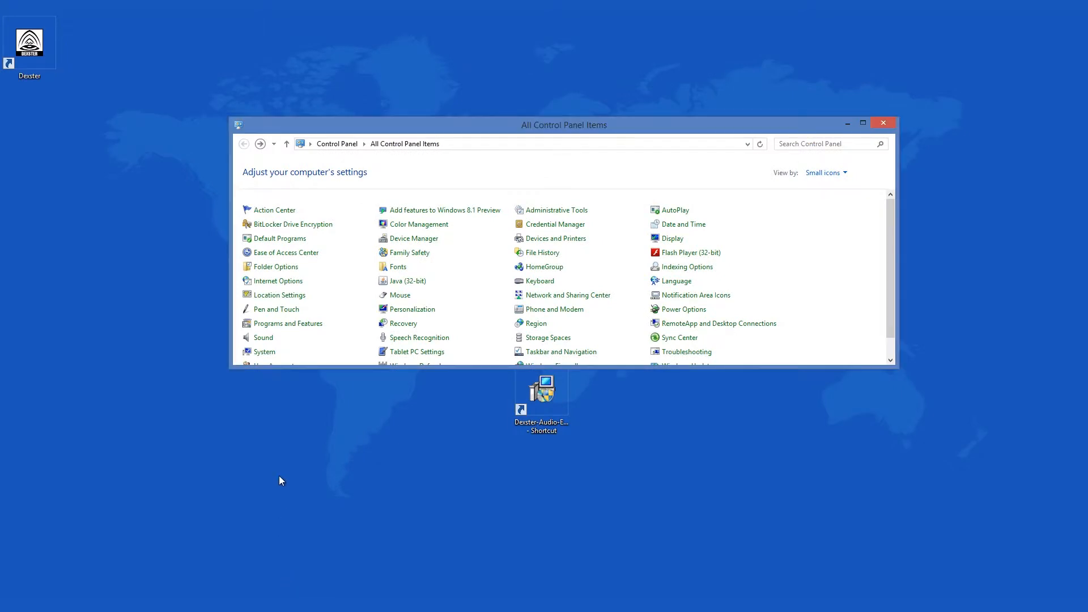
mouse_move(301, 330)
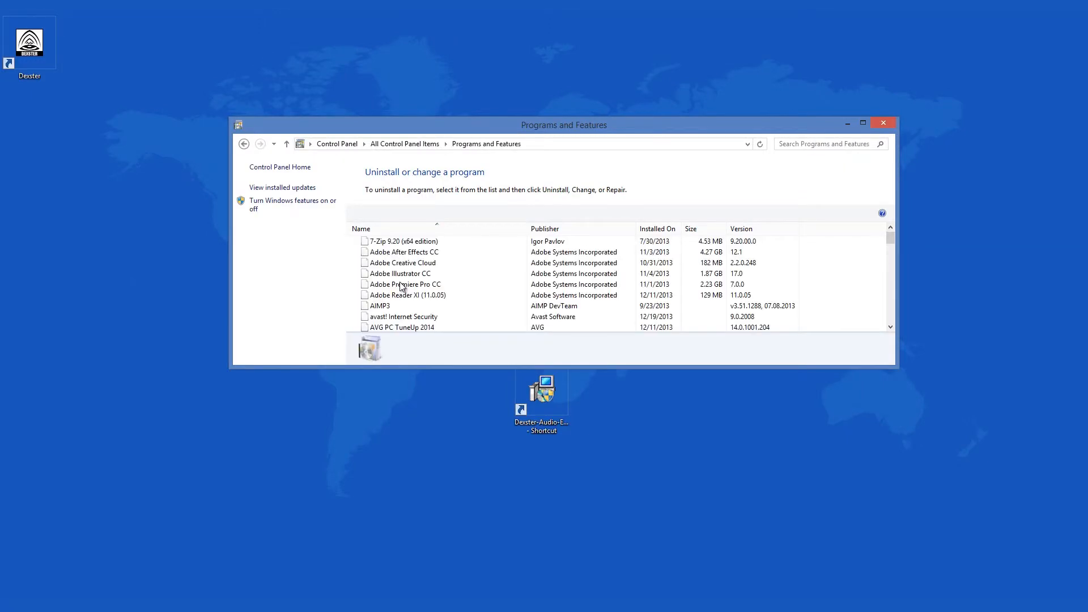
Step: Select Dexster v4.1, start uninstalling it, then decline the removal confirmation
left_click(406, 284)
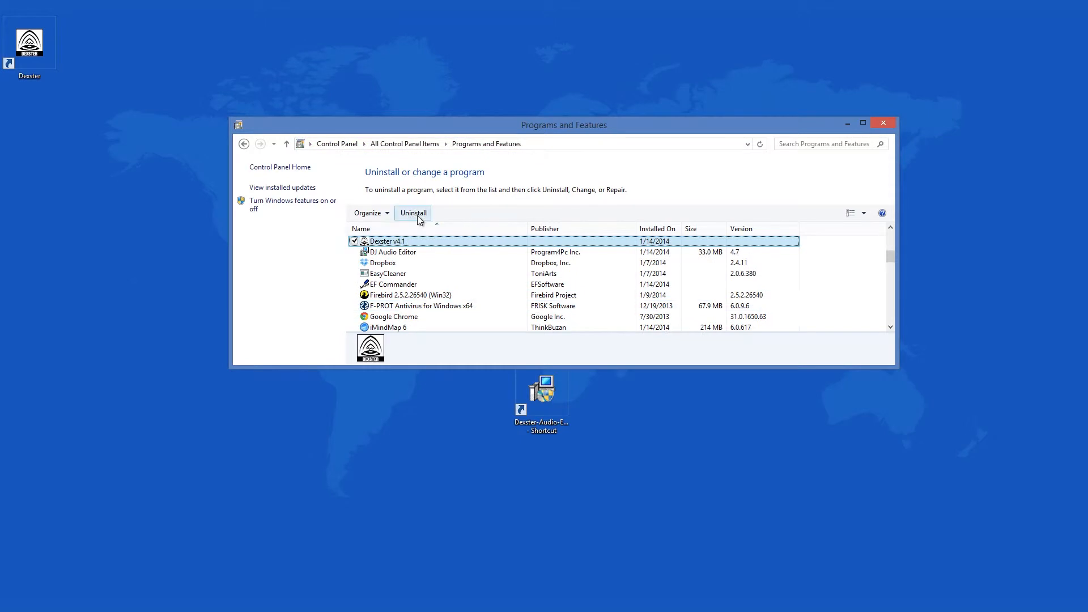
mouse_move(447, 270)
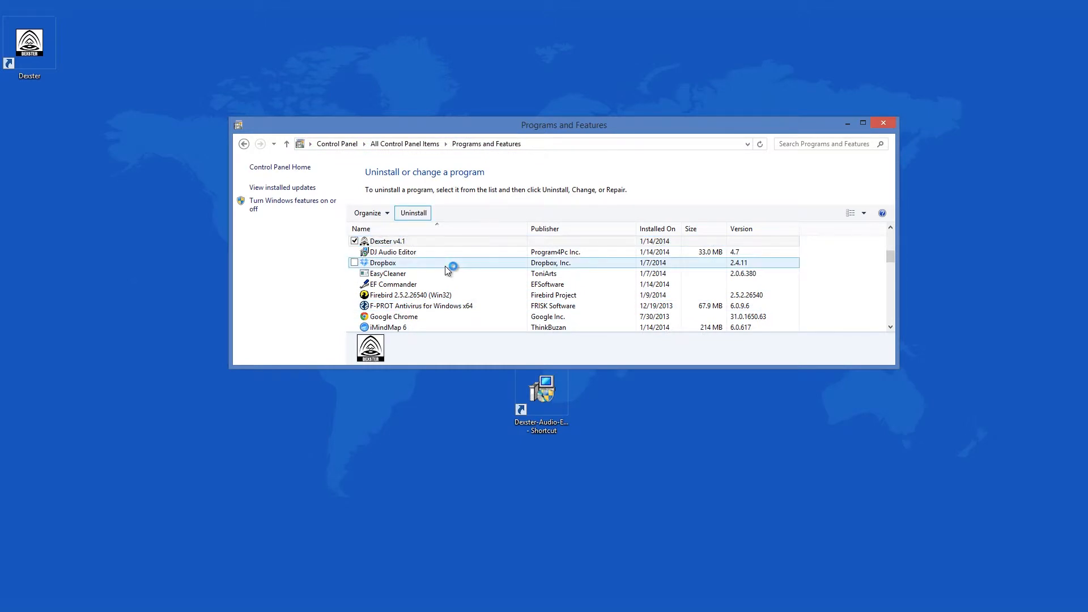
mouse_move(448, 270)
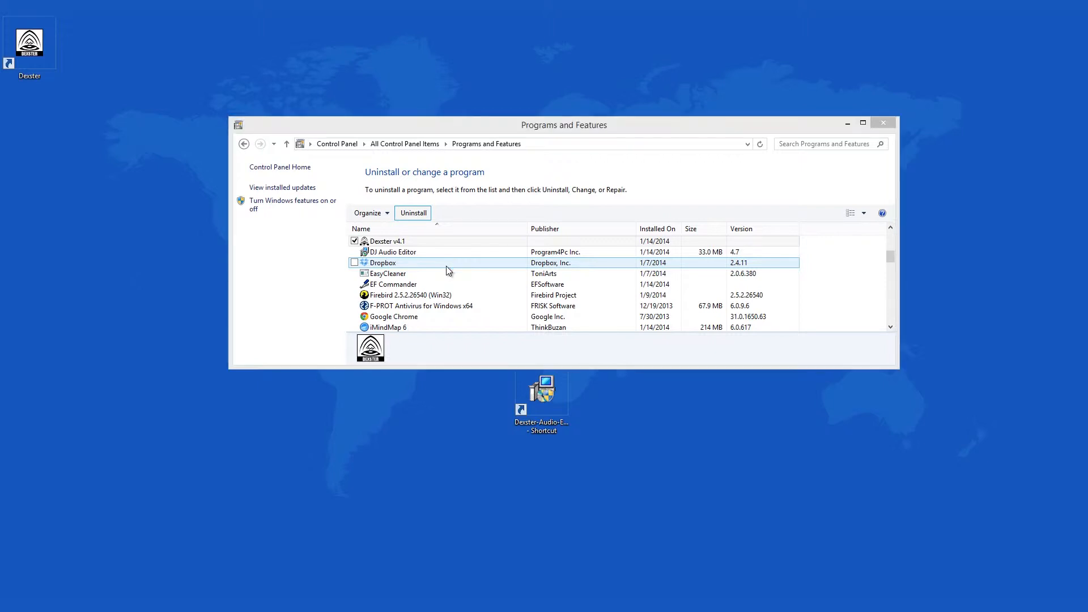
left_click(413, 212)
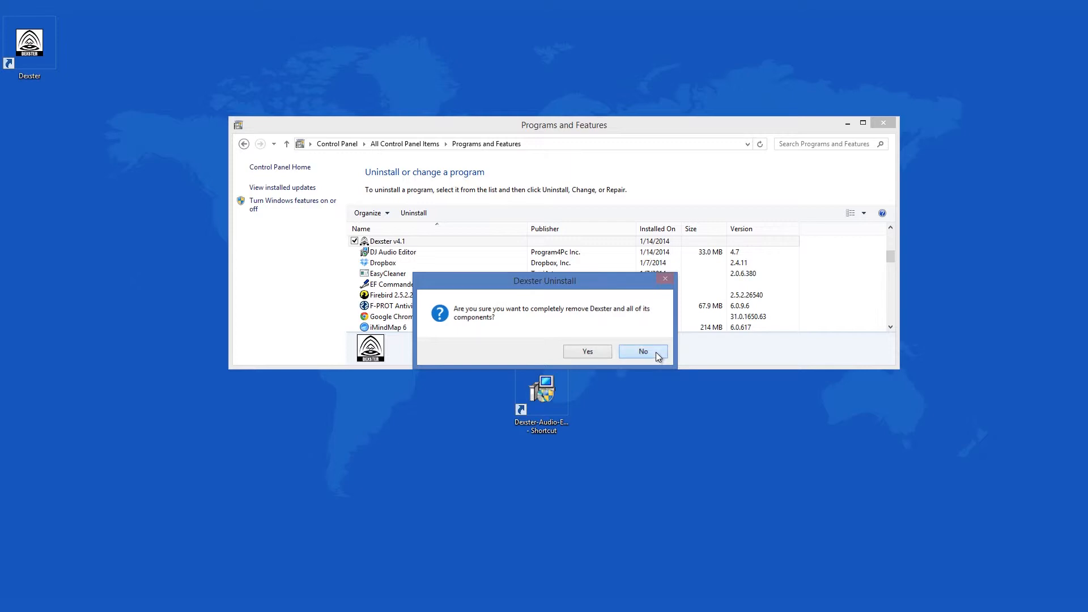
left_click(640, 351)
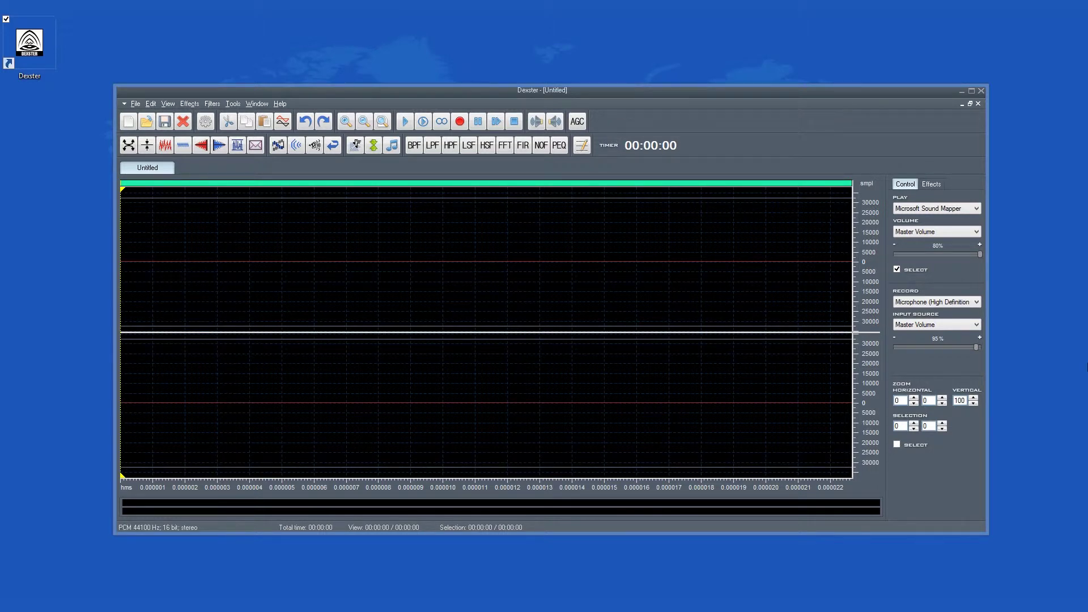
Step: Show the Effects list, open and dismiss the window control menu, then bring up Save As
left_click(931, 183)
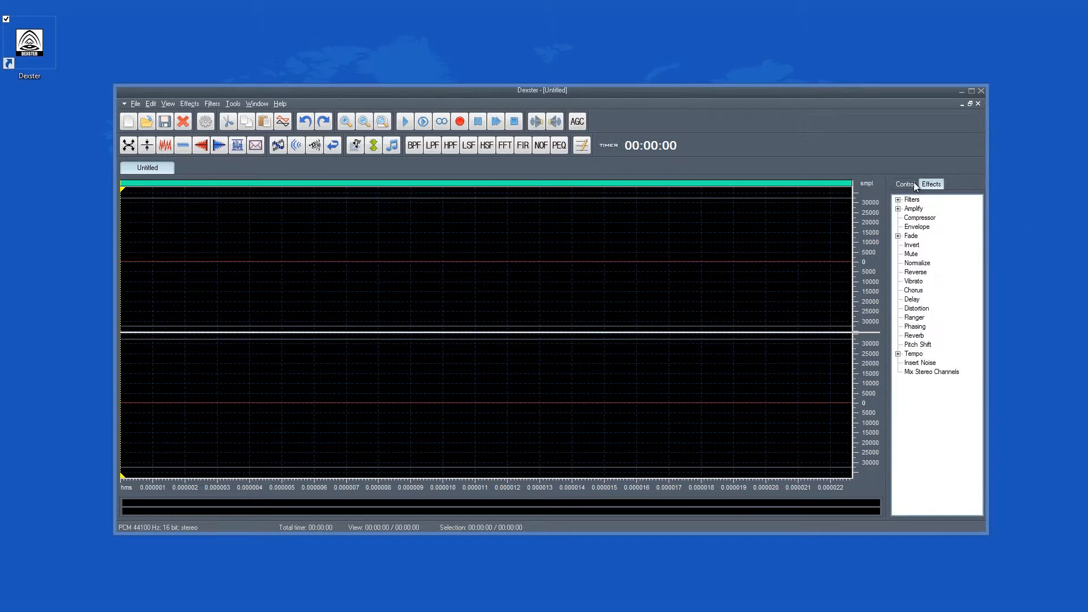
mouse_move(123, 105)
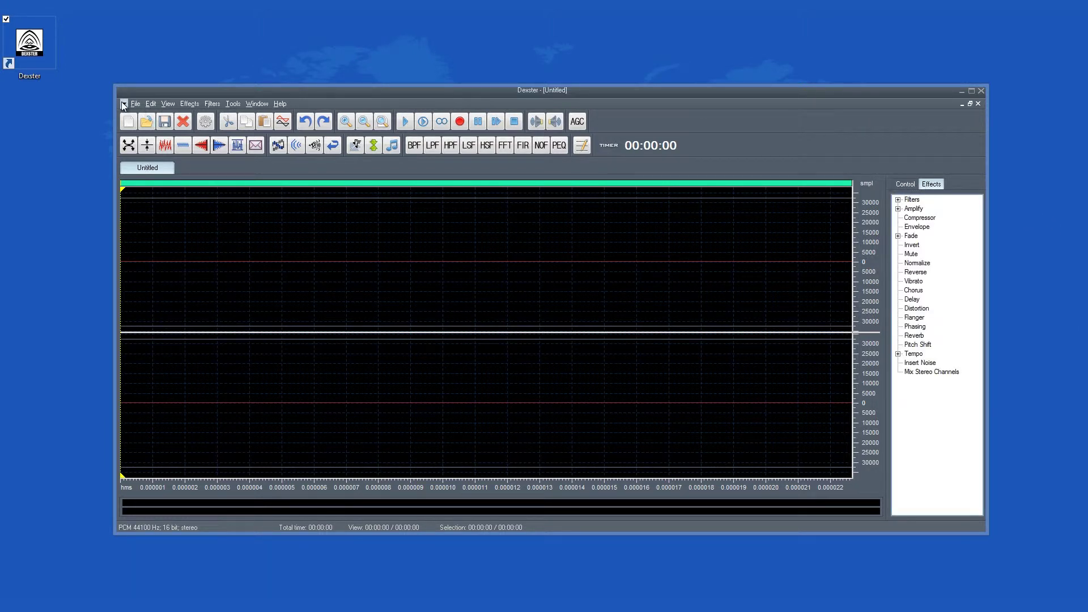
left_click(123, 103)
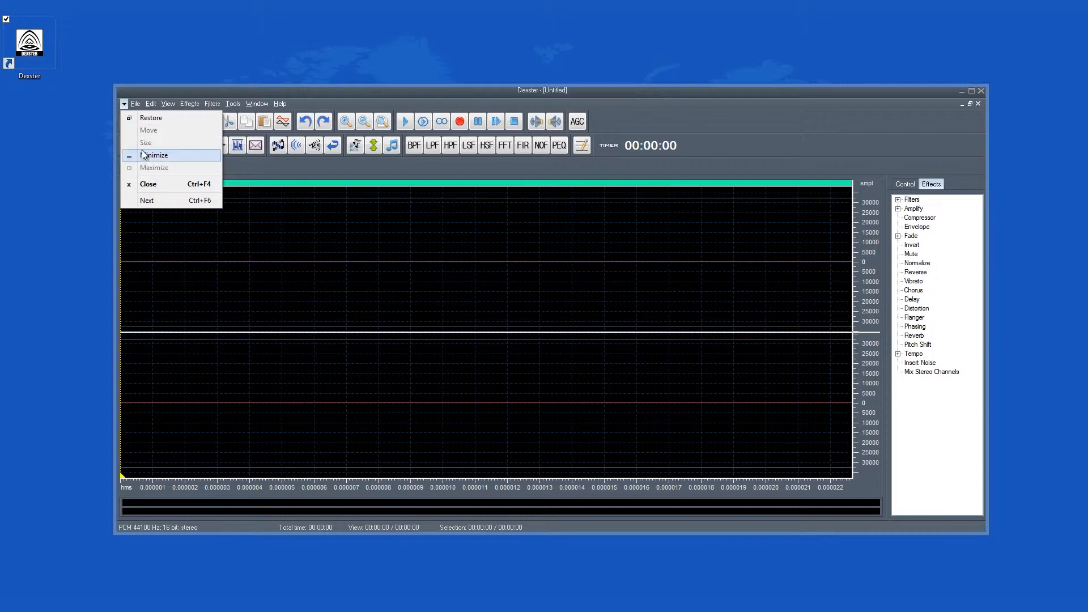
left_click(135, 103)
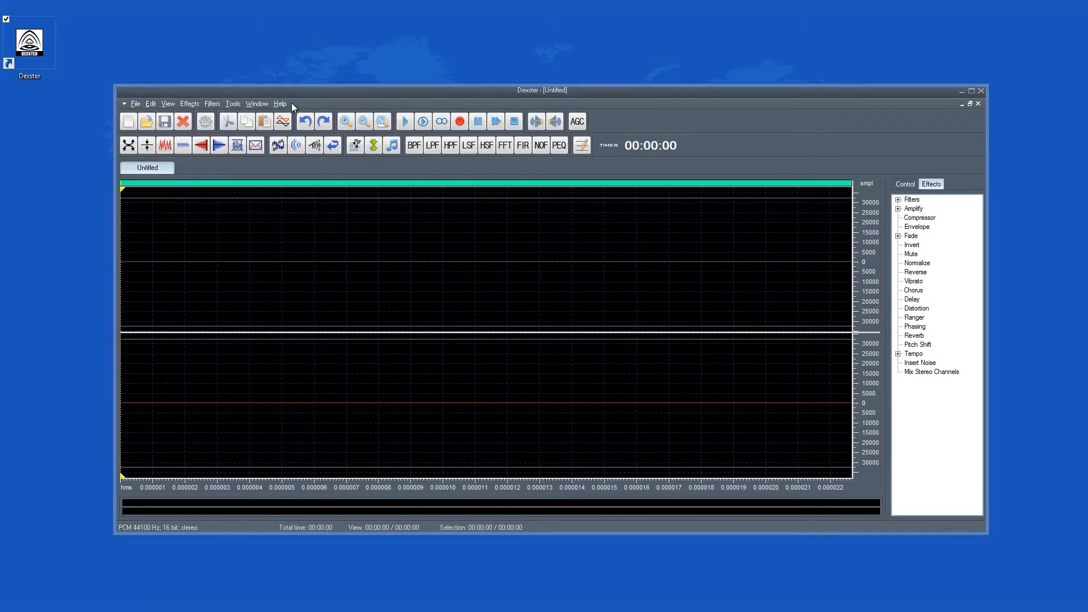
mouse_move(246, 121)
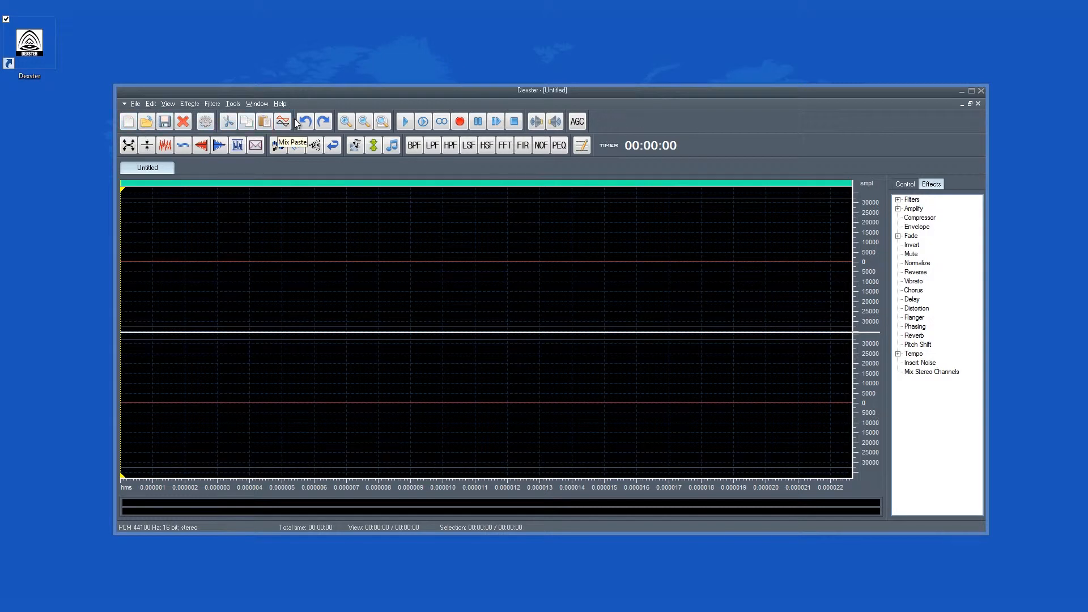
mouse_move(397, 118)
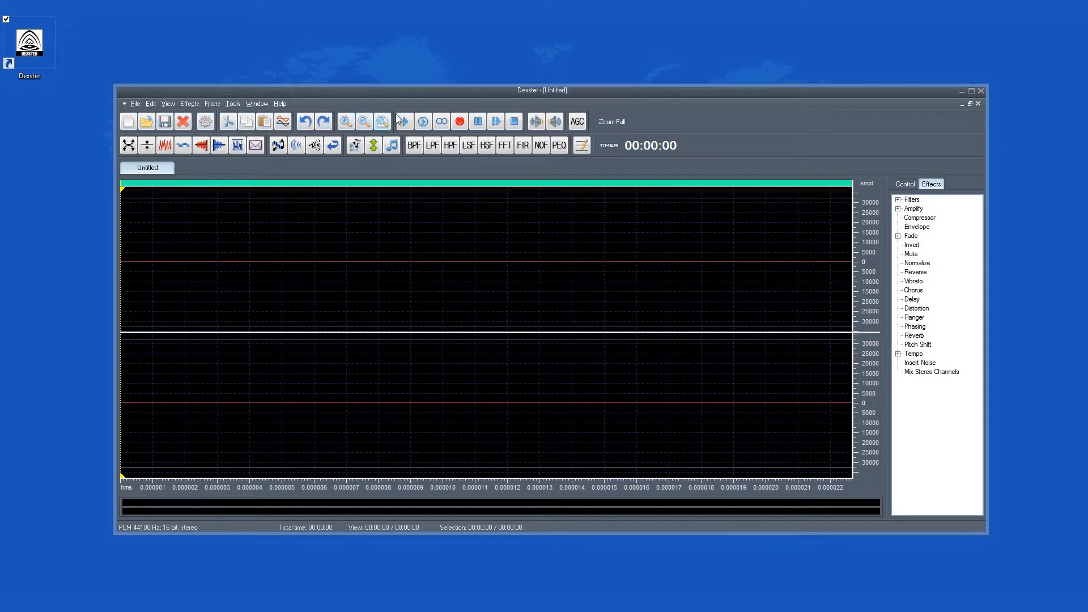
mouse_move(450, 145)
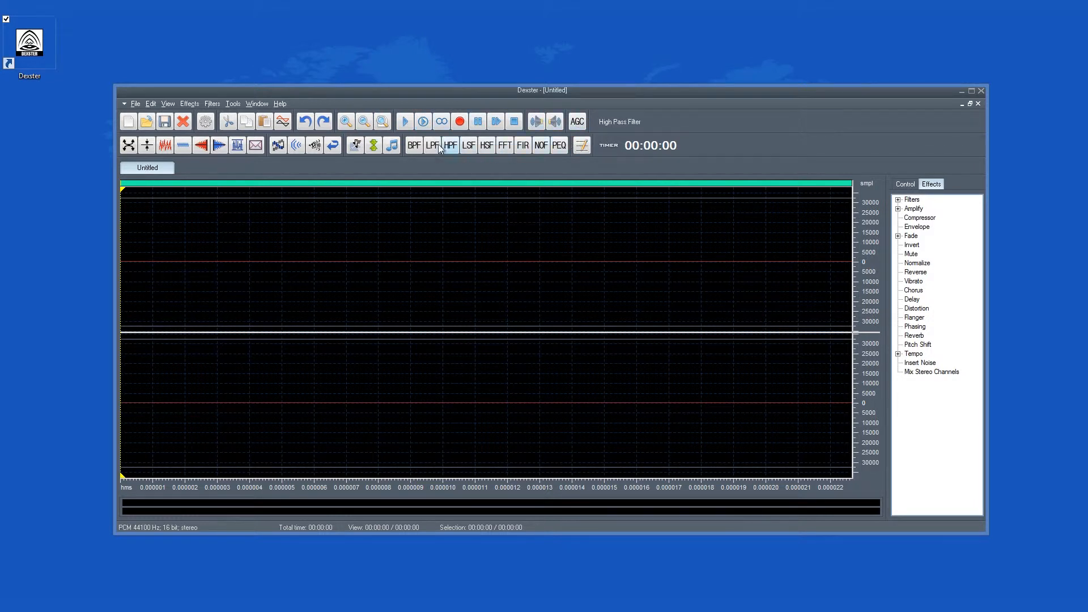
mouse_move(129, 145)
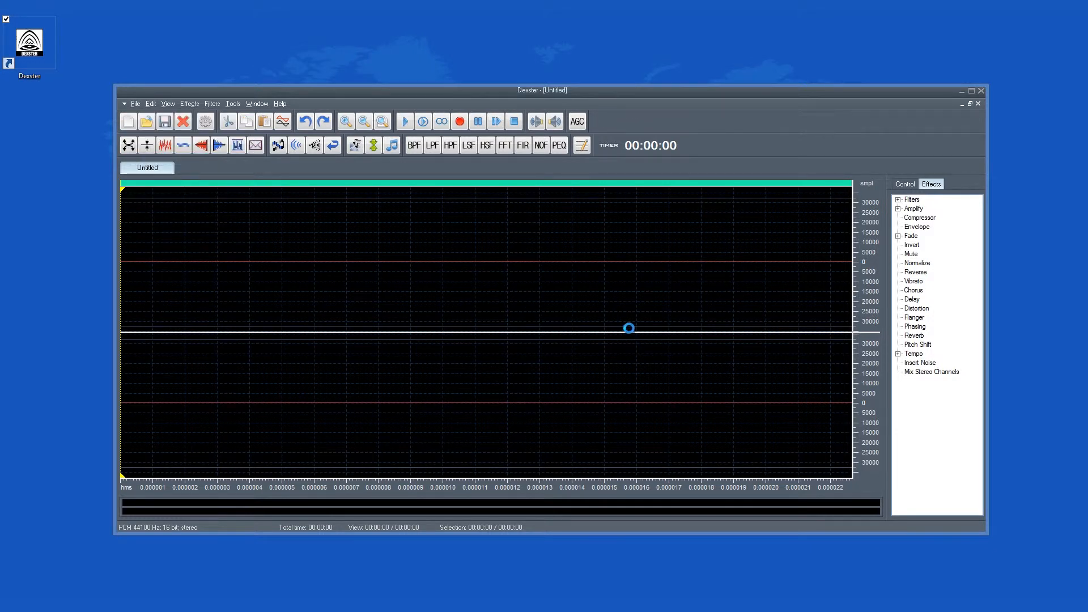
left_click(164, 121)
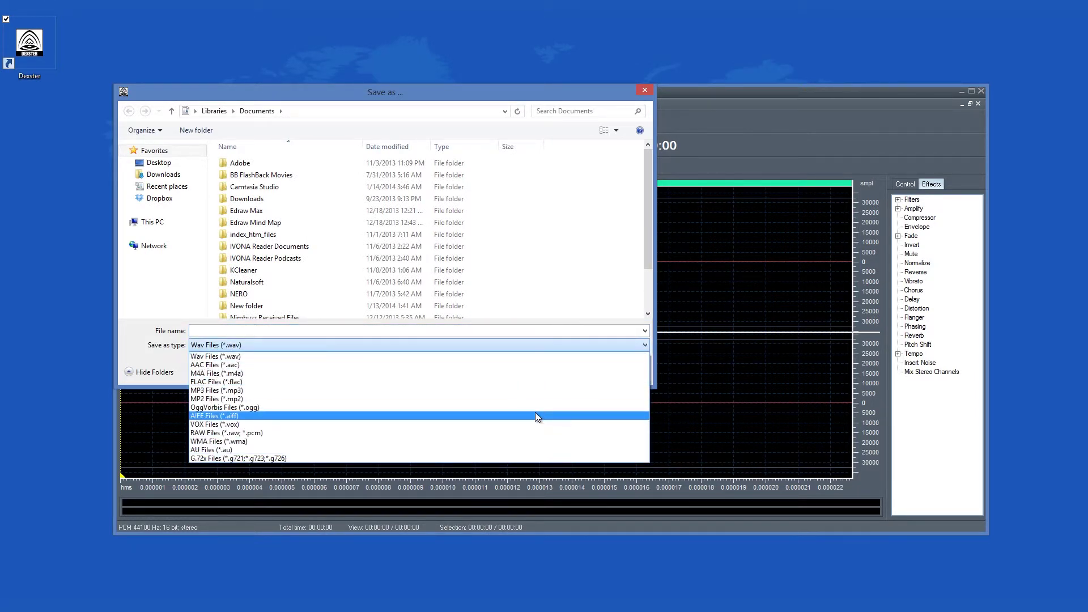
mouse_move(705, 430)
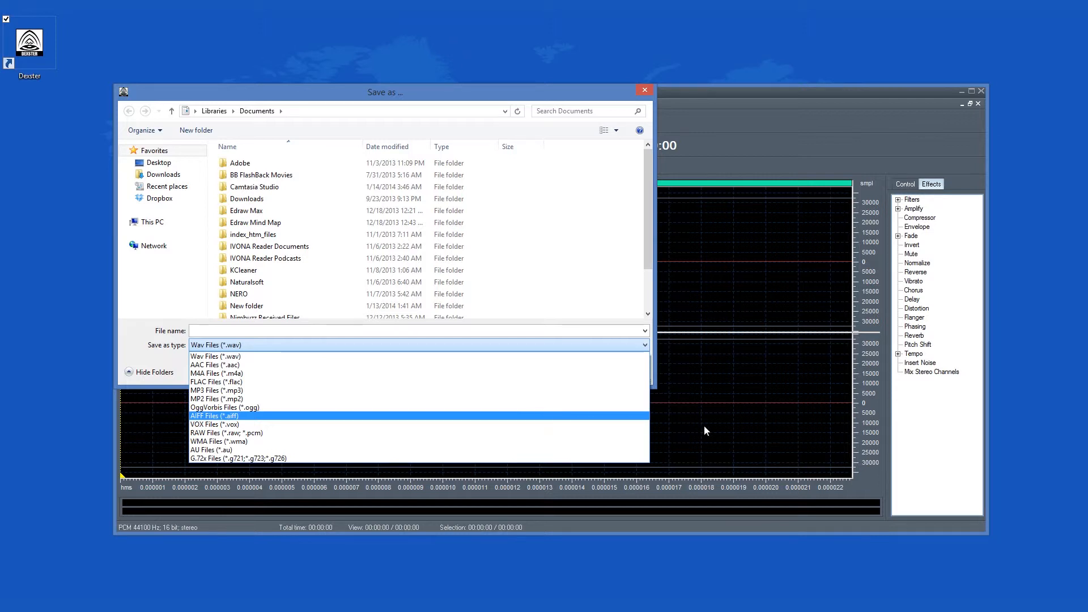
left_click(643, 90)
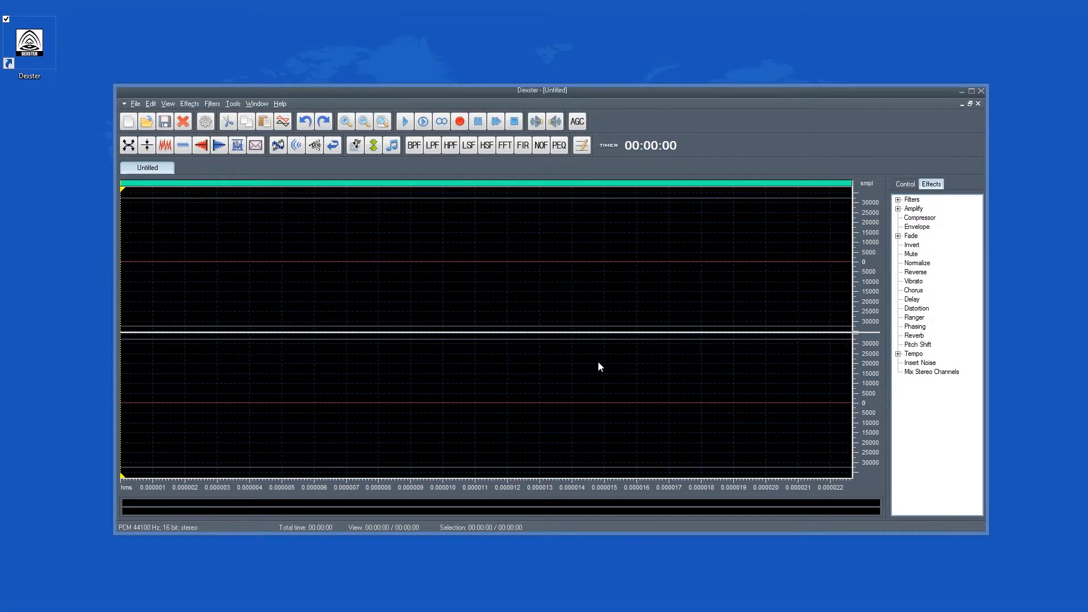
mouse_move(436, 221)
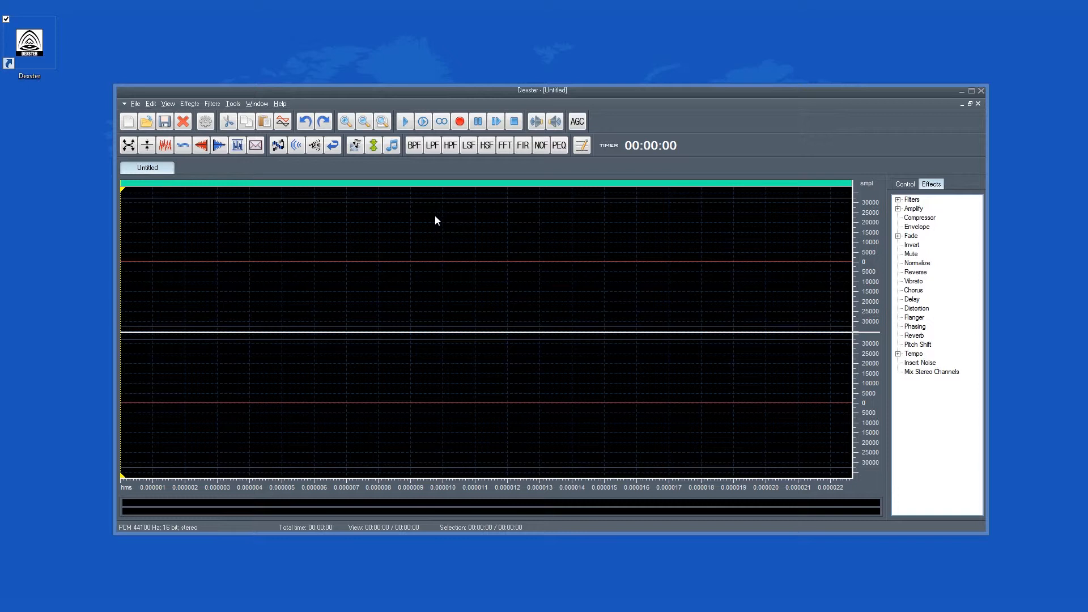
mouse_move(284, 145)
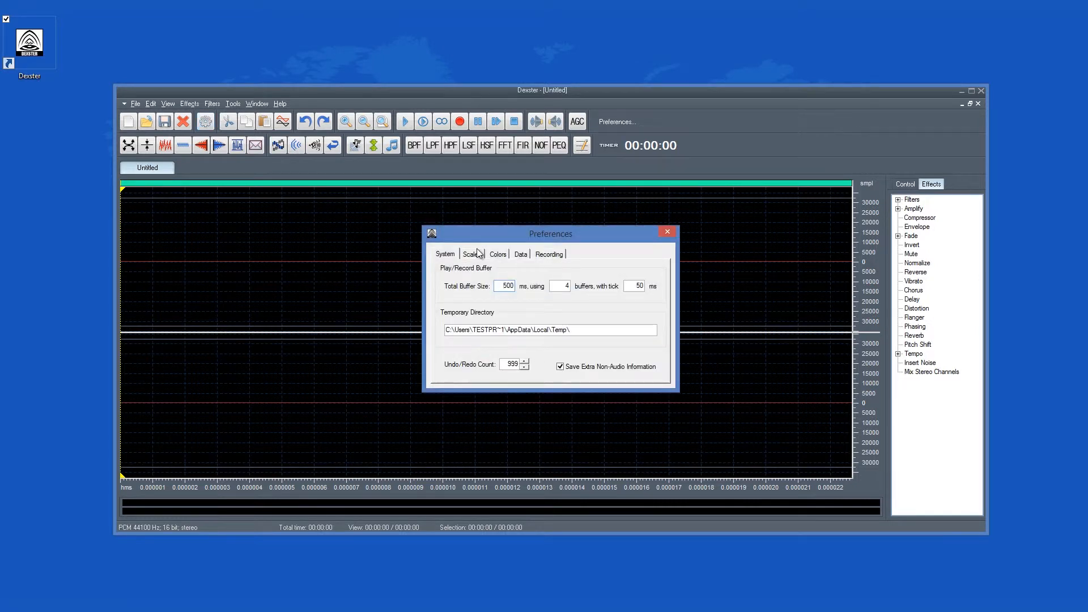
left_click(497, 253)
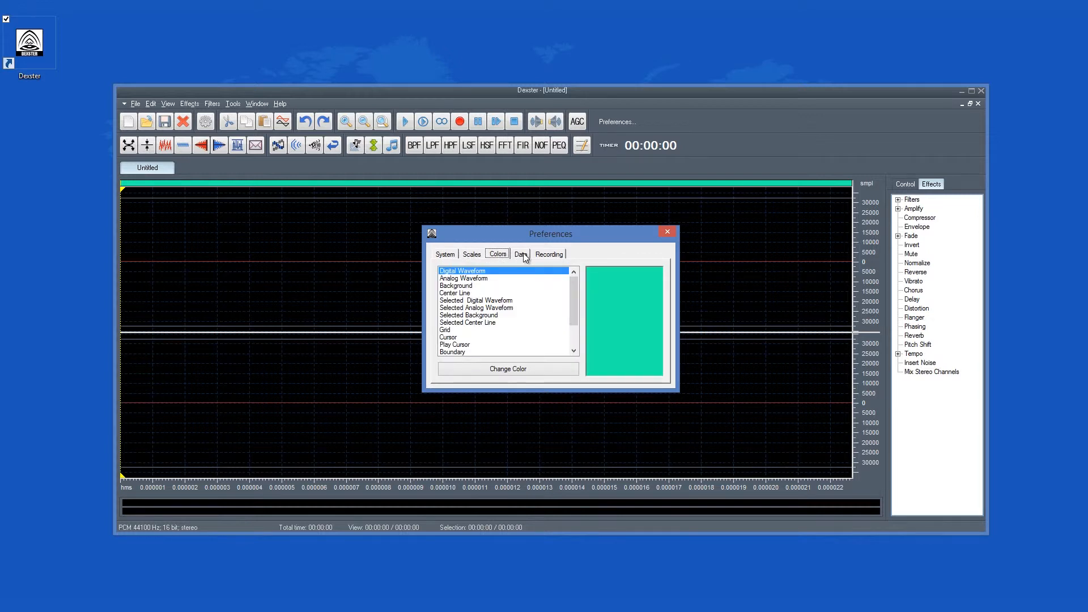
left_click(548, 253)
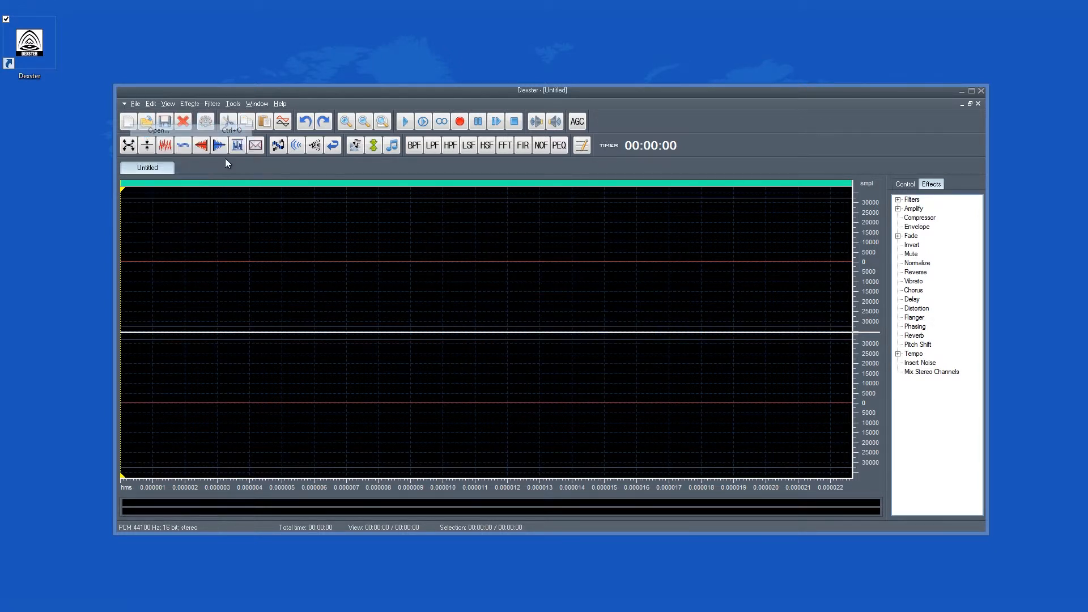
Step: Open DexsterAudioEditor.mp3 from Downloads, then browse the File and Edit menus
left_click(146, 121)
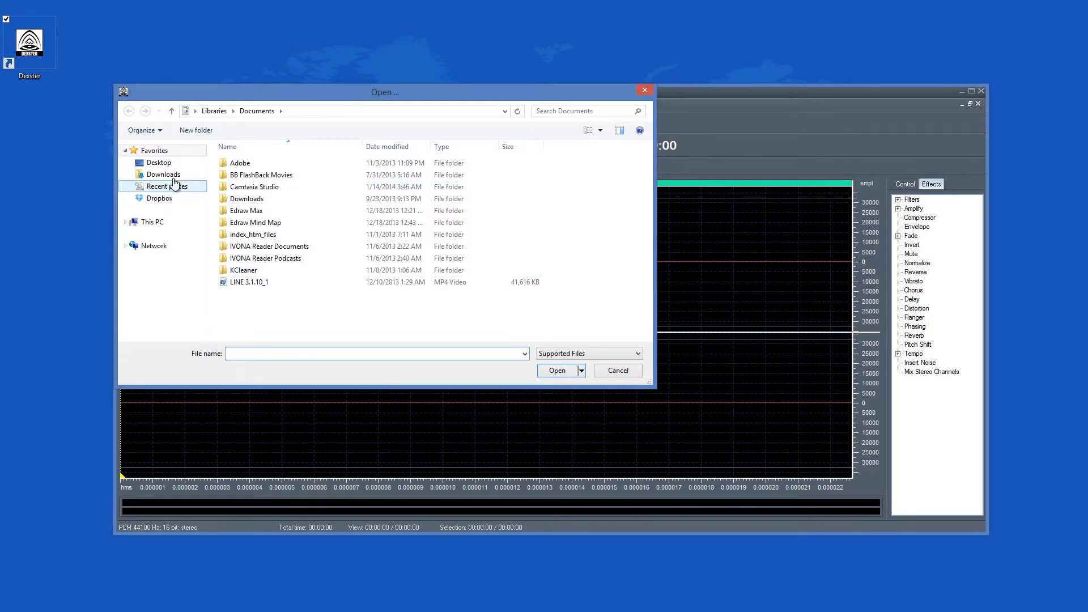
left_click(164, 174)
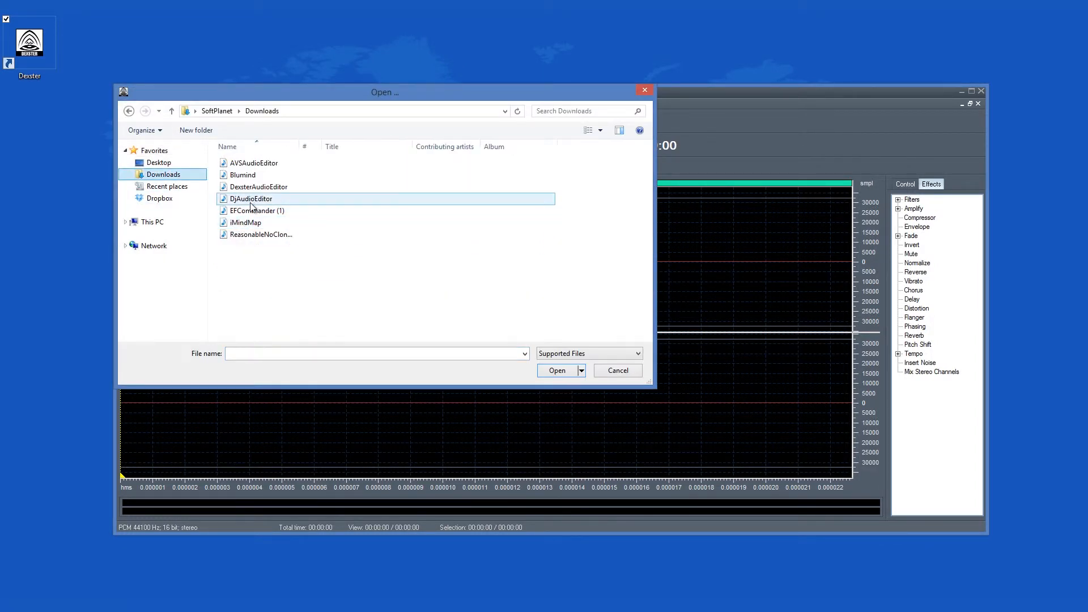
left_click(556, 370)
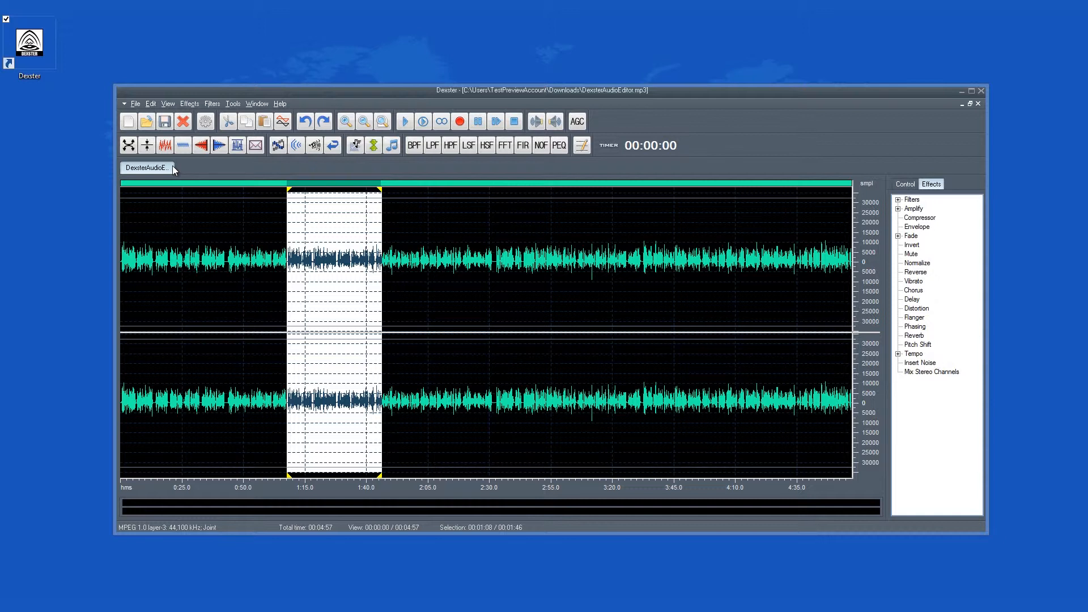
mouse_move(859, 230)
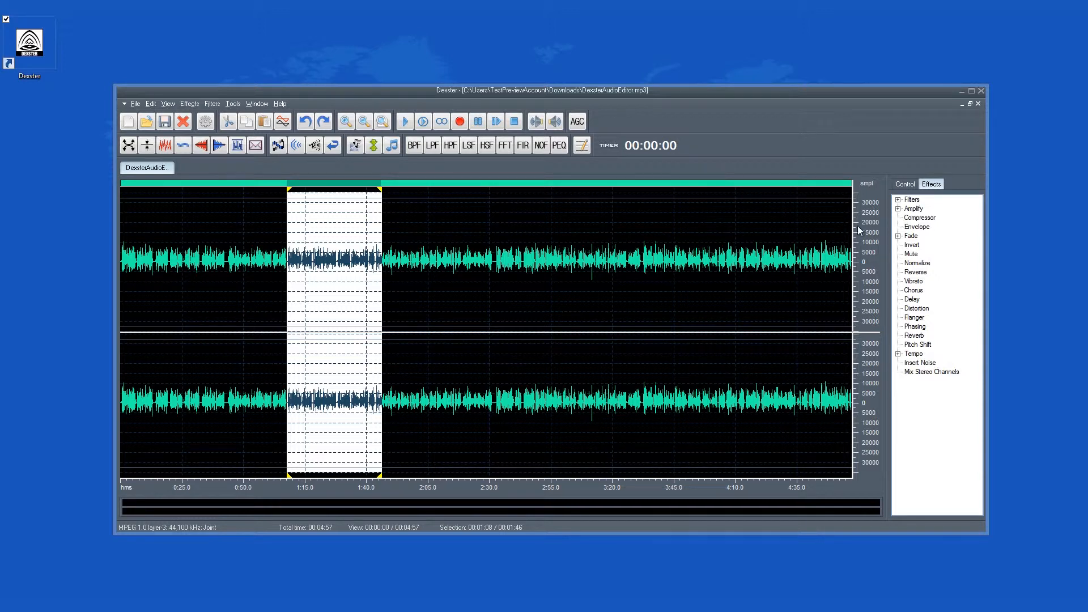
mouse_move(672, 381)
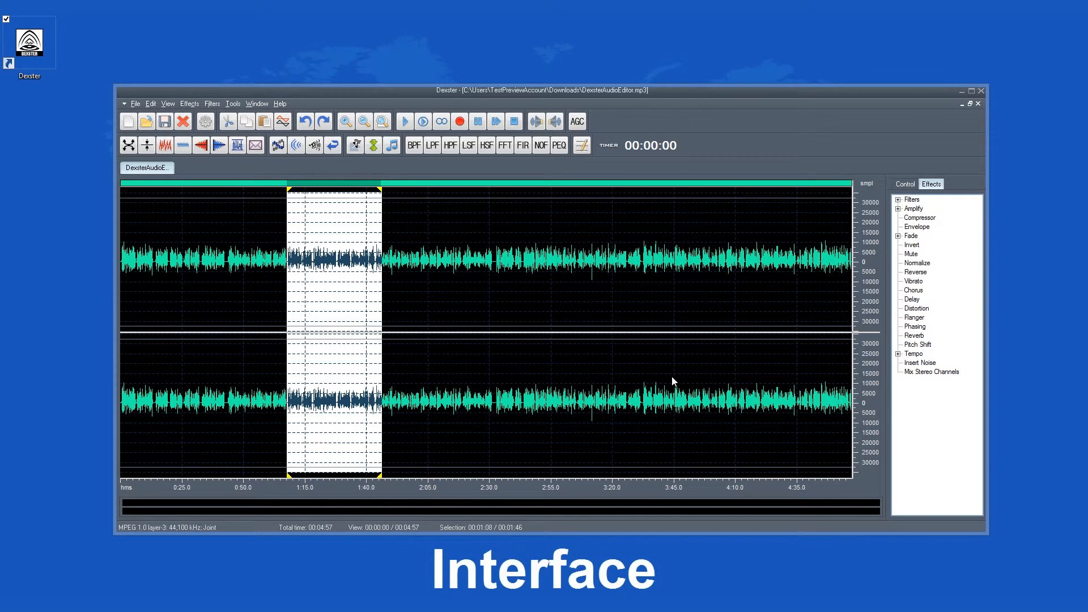
mouse_move(666, 375)
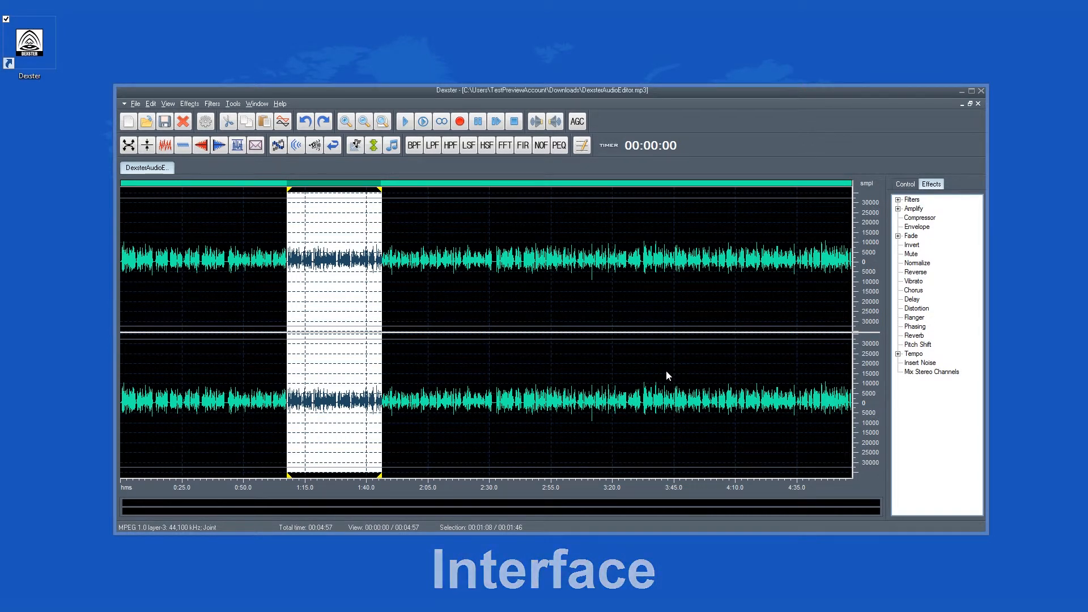
left_click(135, 103)
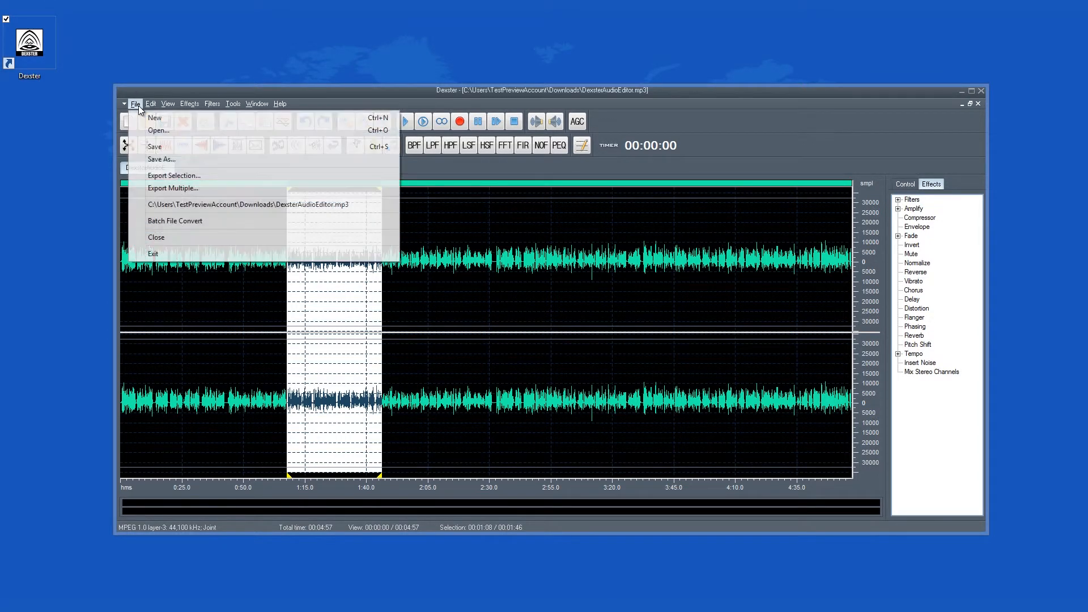
left_click(149, 103)
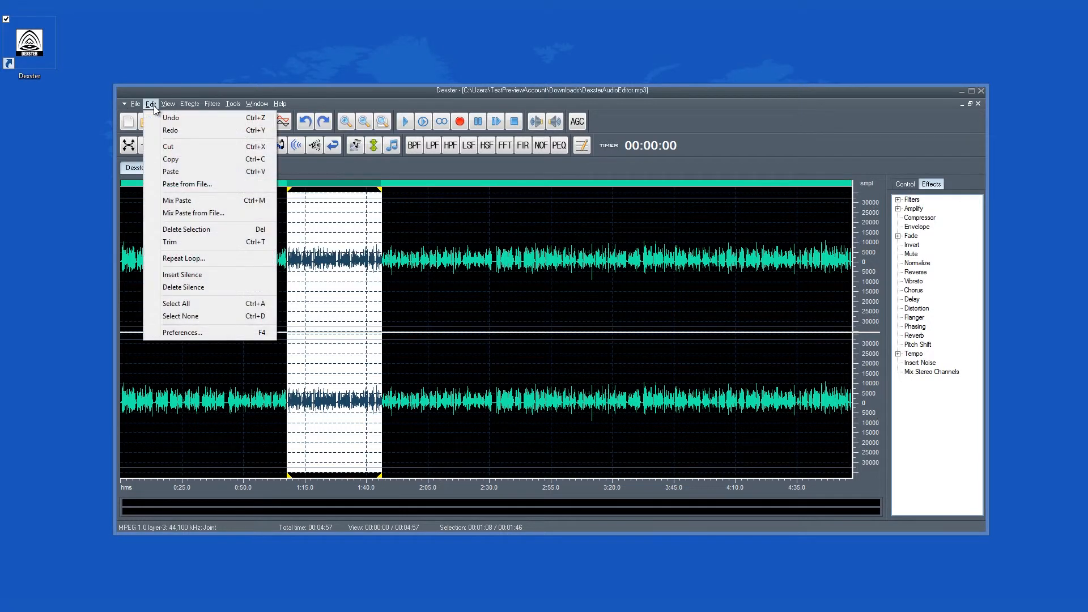
Step: Browse the View, Effects and Window menus, then open Edit > Preferences
left_click(167, 103)
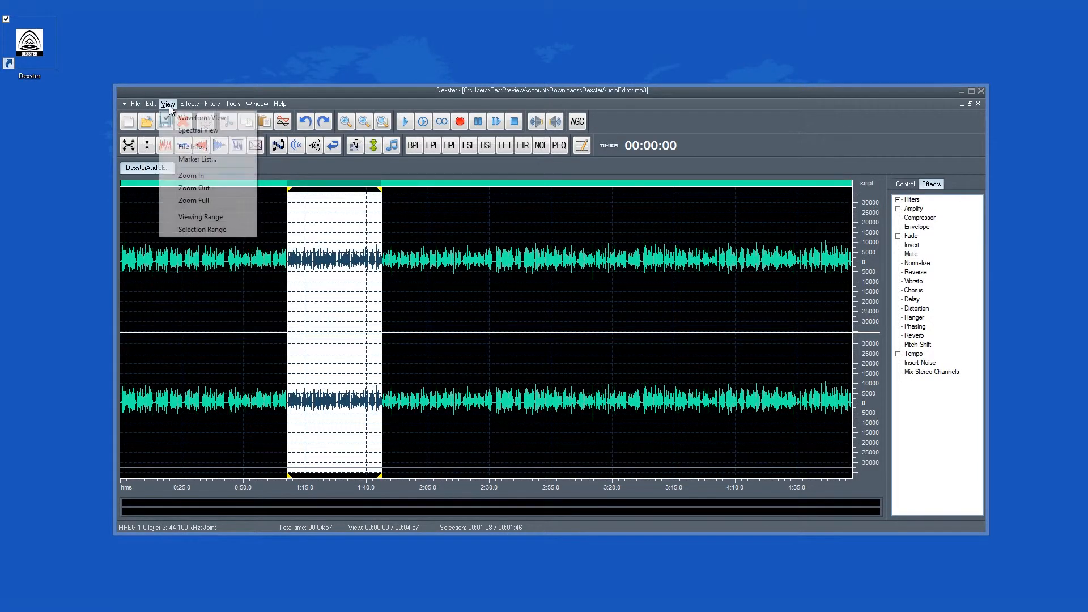
left_click(189, 103)
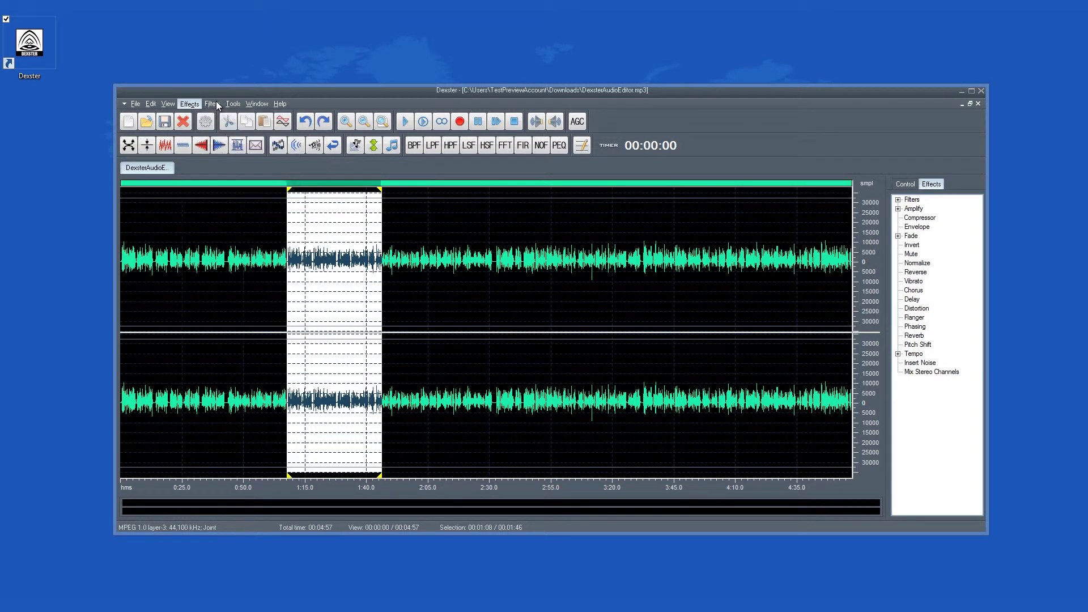
left_click(256, 103)
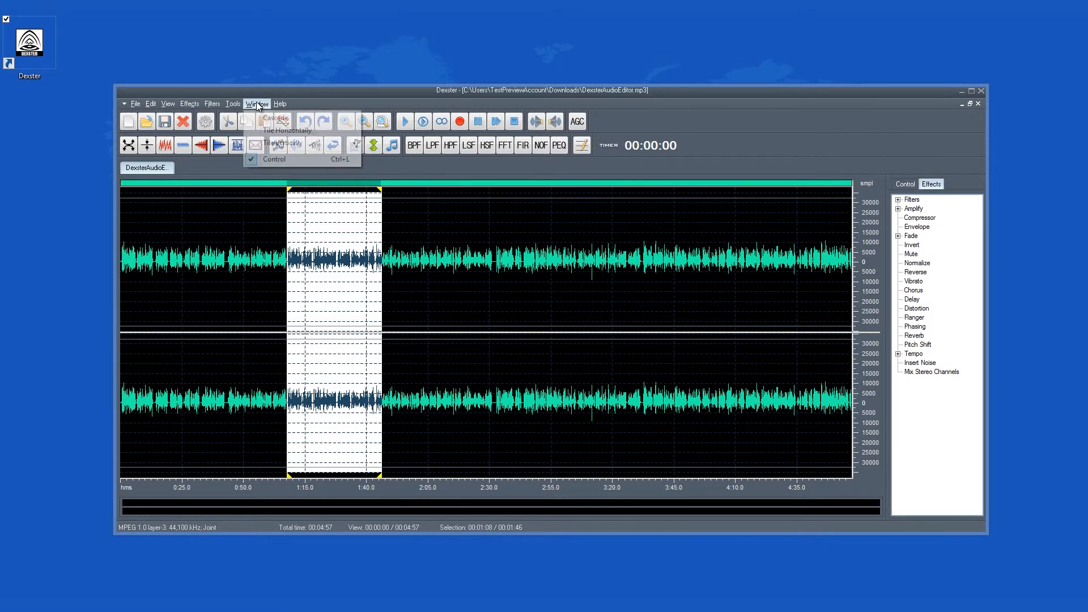
left_click(279, 103)
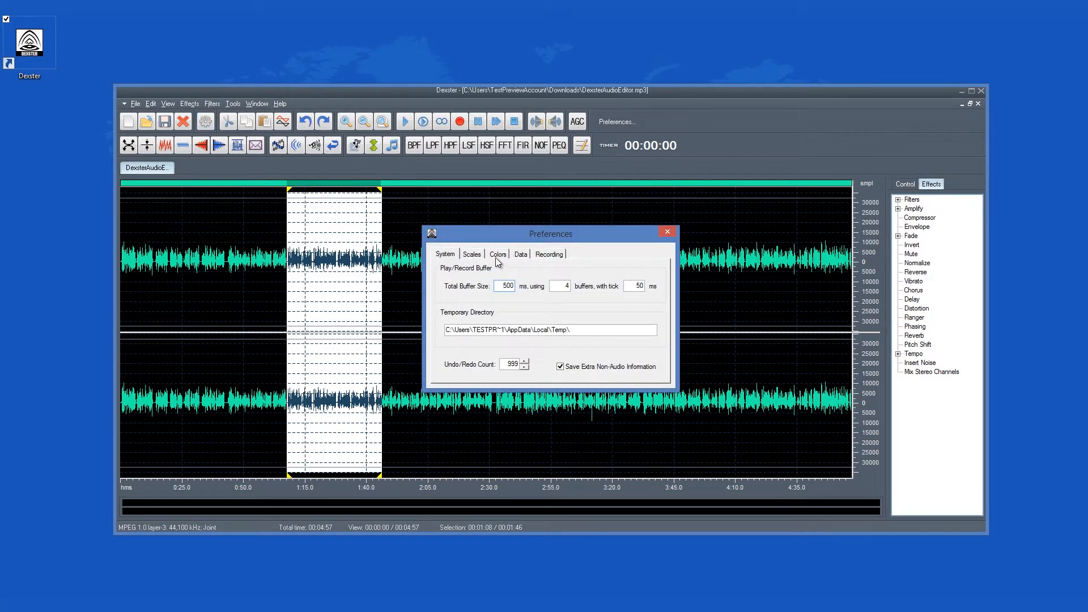
Step: View the Colors tab with the CueMarker entry selected, then close Preferences
left_click(497, 254)
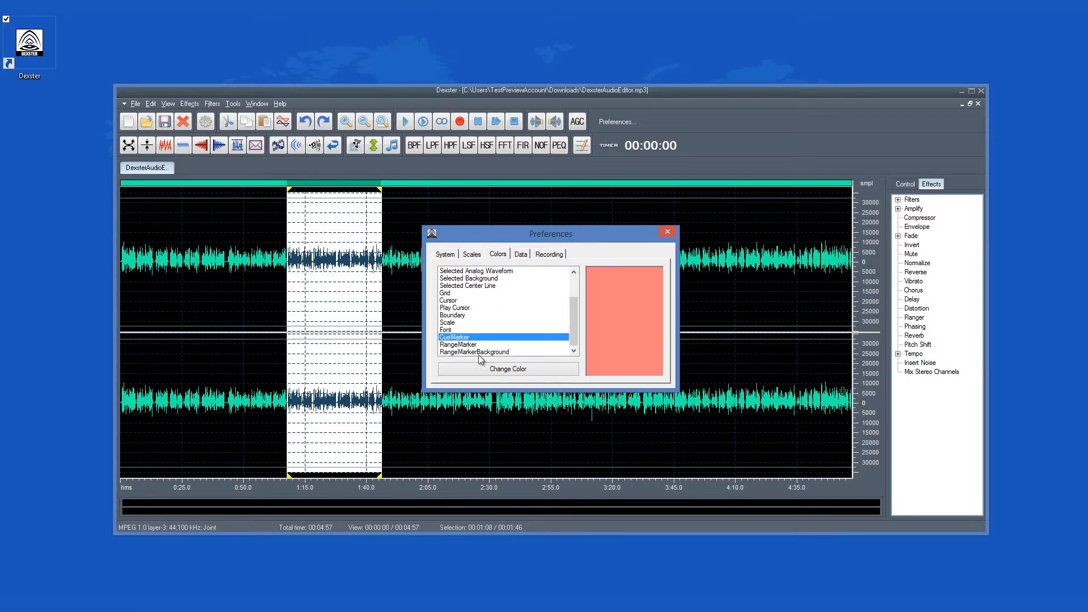
left_click(508, 368)
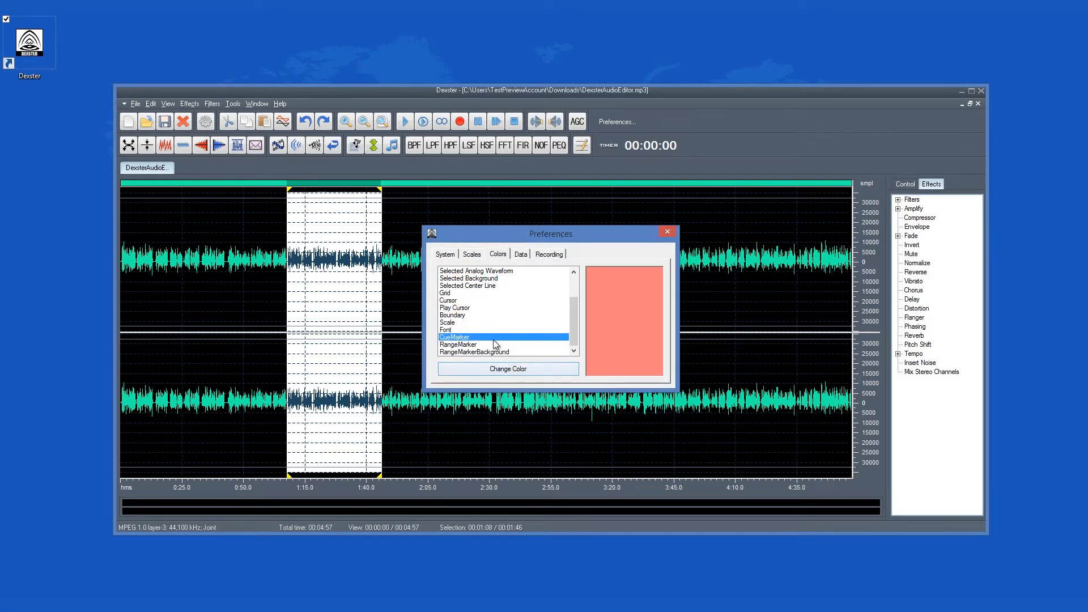
left_click(666, 231)
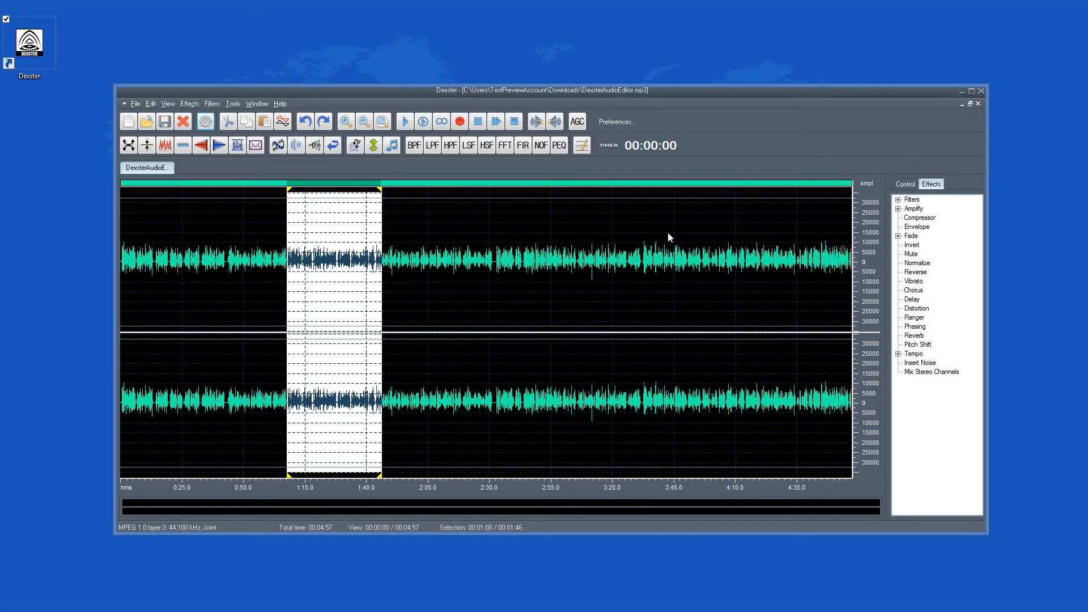
mouse_move(229, 125)
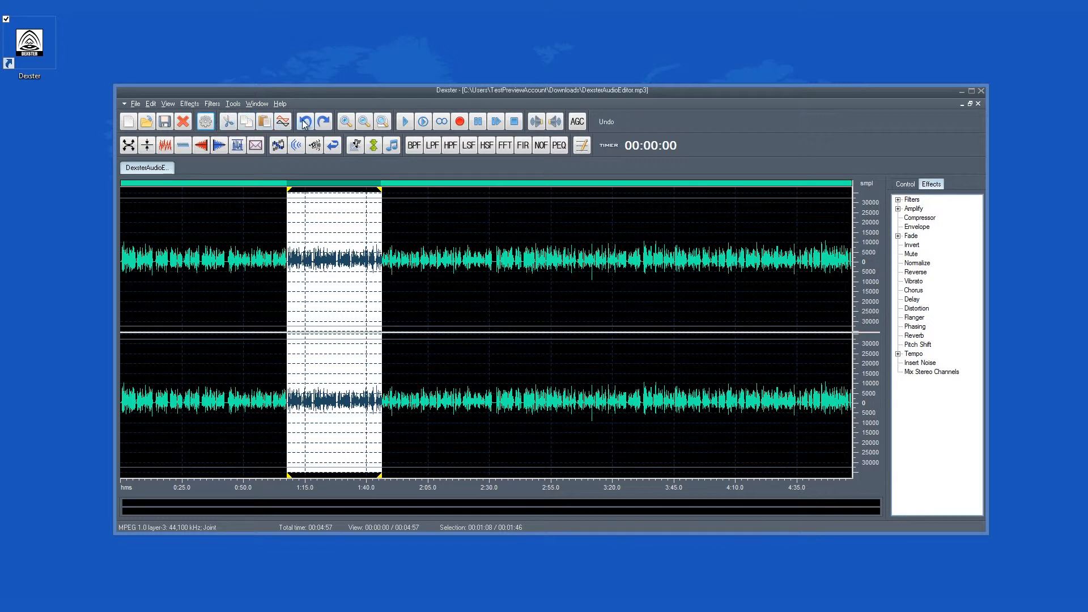
mouse_move(345, 121)
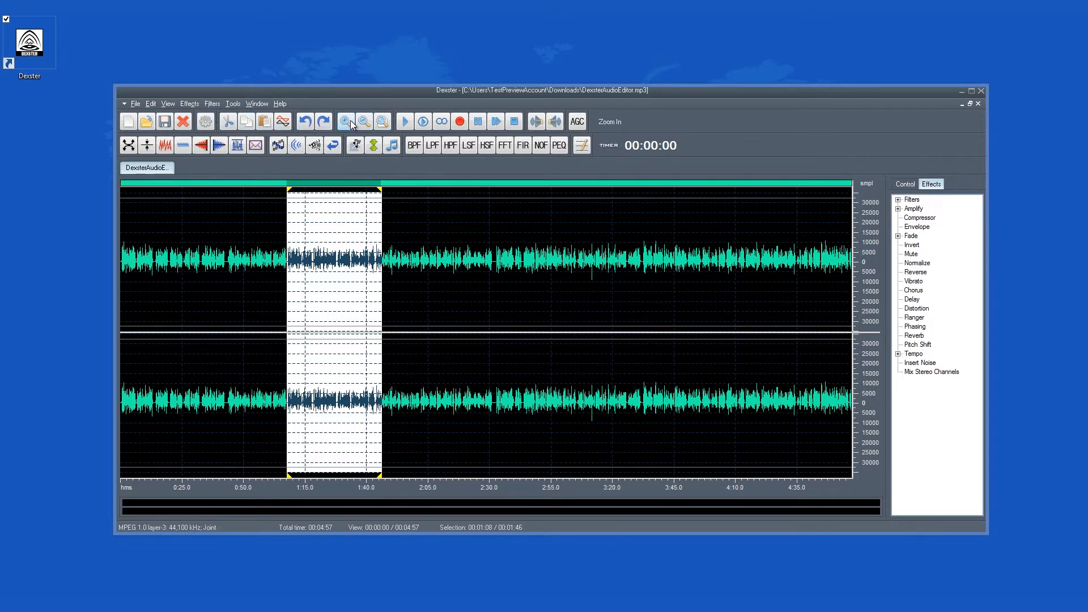
mouse_move(441, 121)
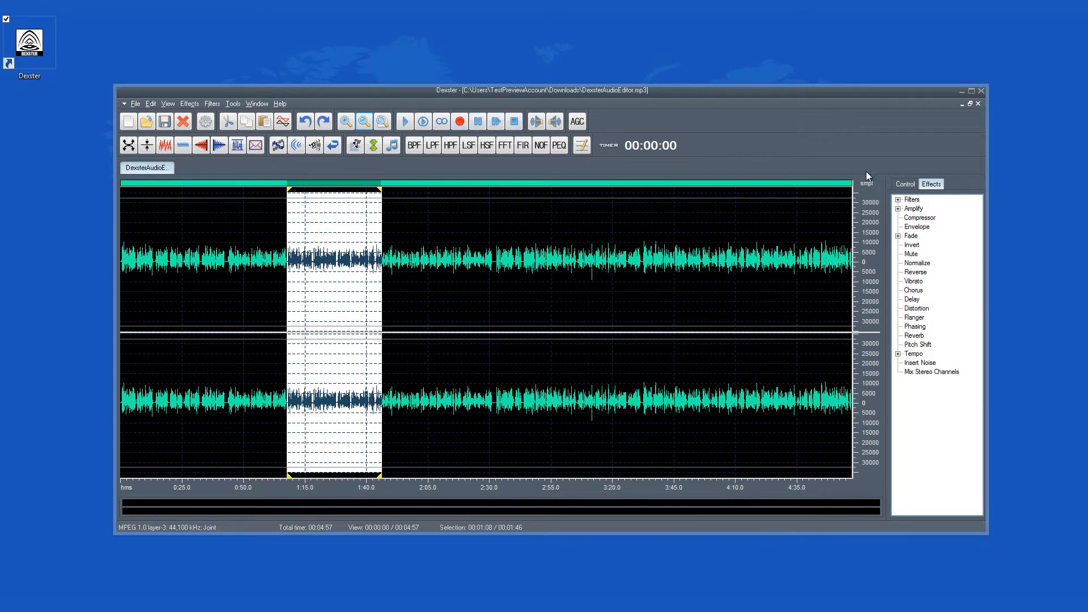
Step: Set playback volume to 70%, then mute the 1:08–1:46 section from the Effects list
left_click(904, 183)
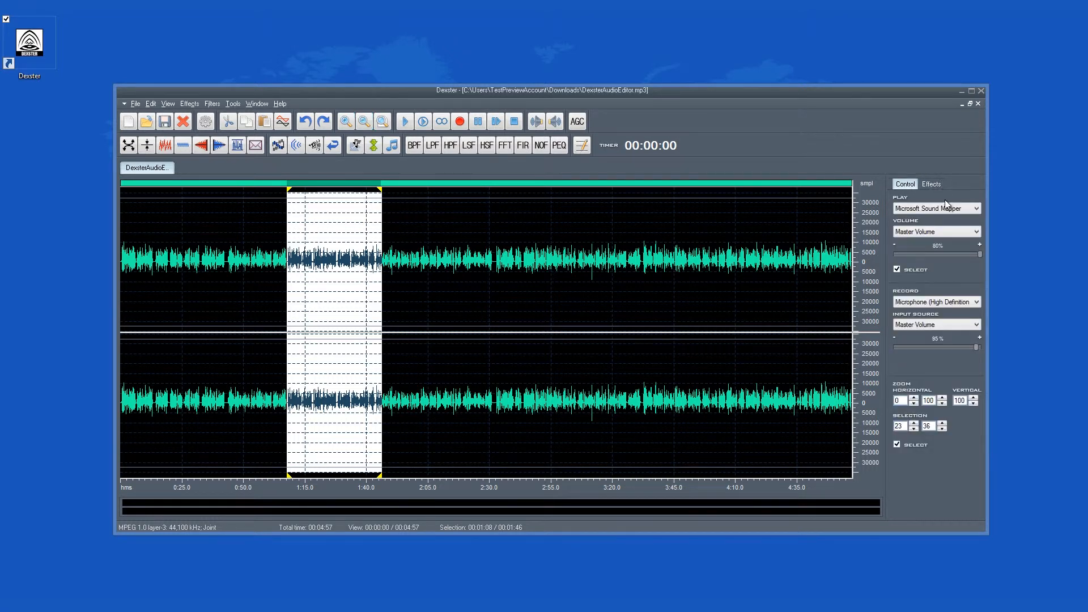
mouse_move(961, 234)
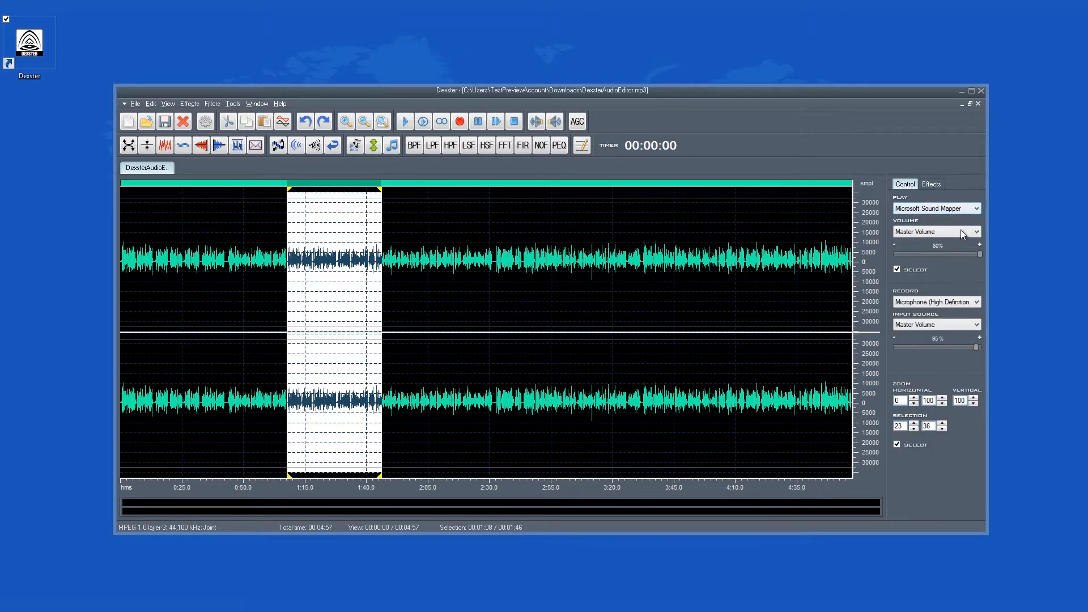
mouse_move(967, 312)
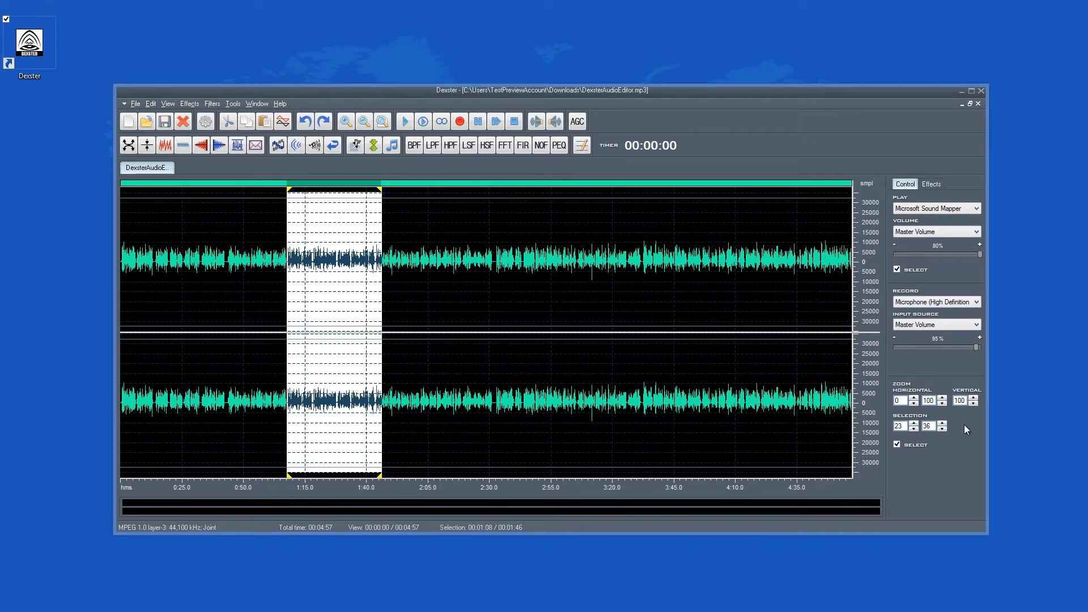
mouse_move(931, 194)
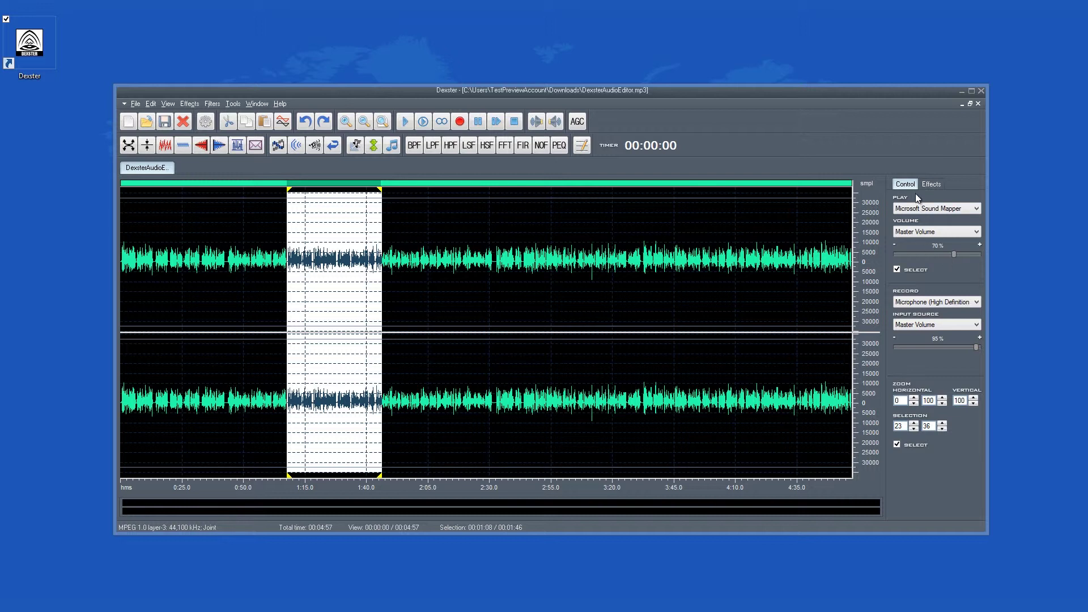
left_click(931, 183)
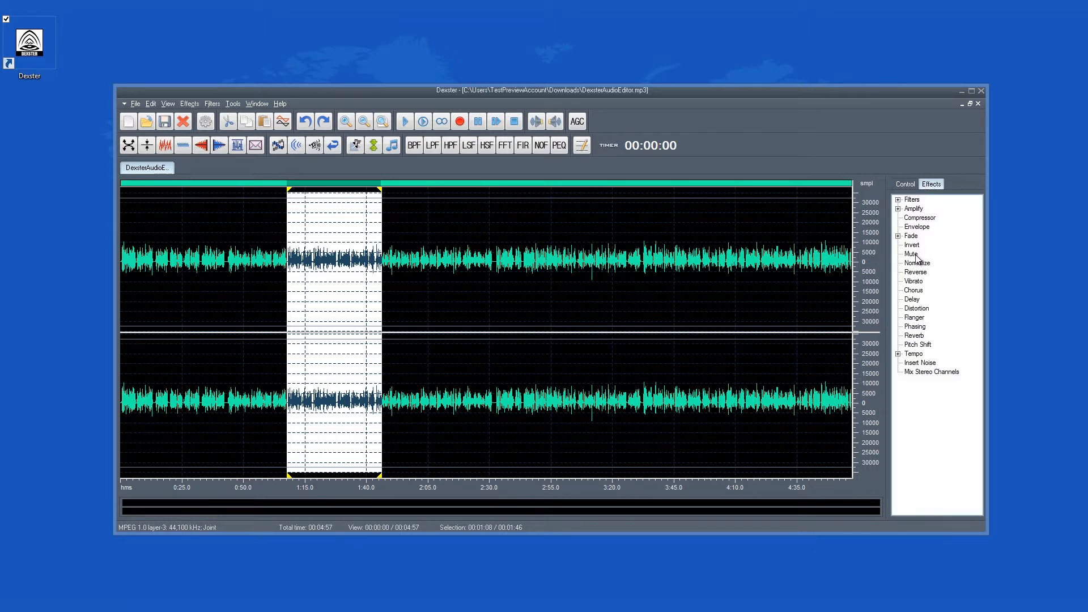
left_click(909, 253)
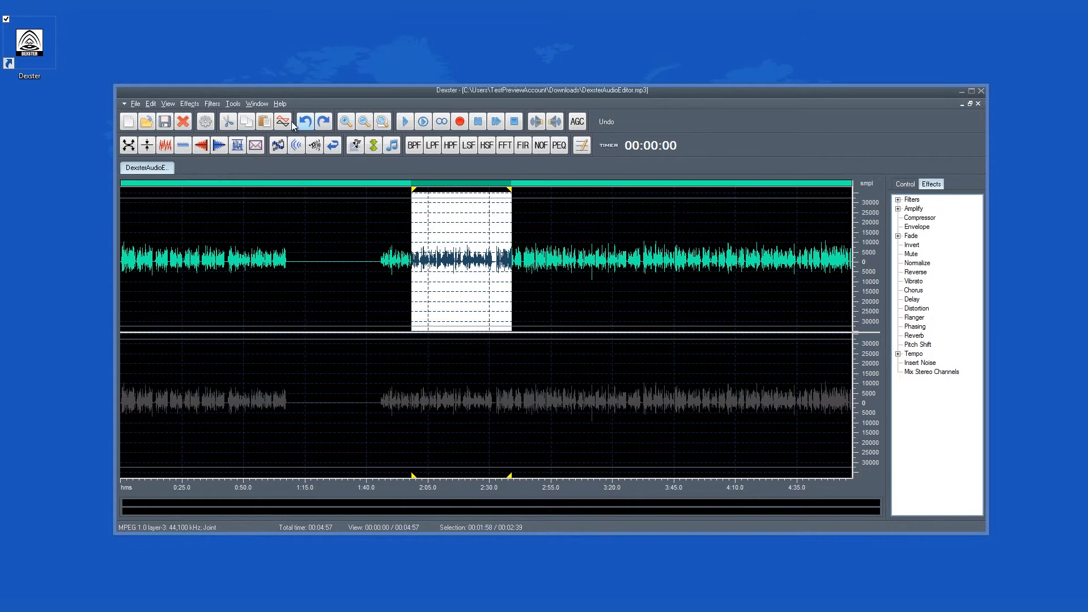
Step: Delete the 1:58–2:33 selection, shortening the track from 4:57 to 4:17
left_click(228, 121)
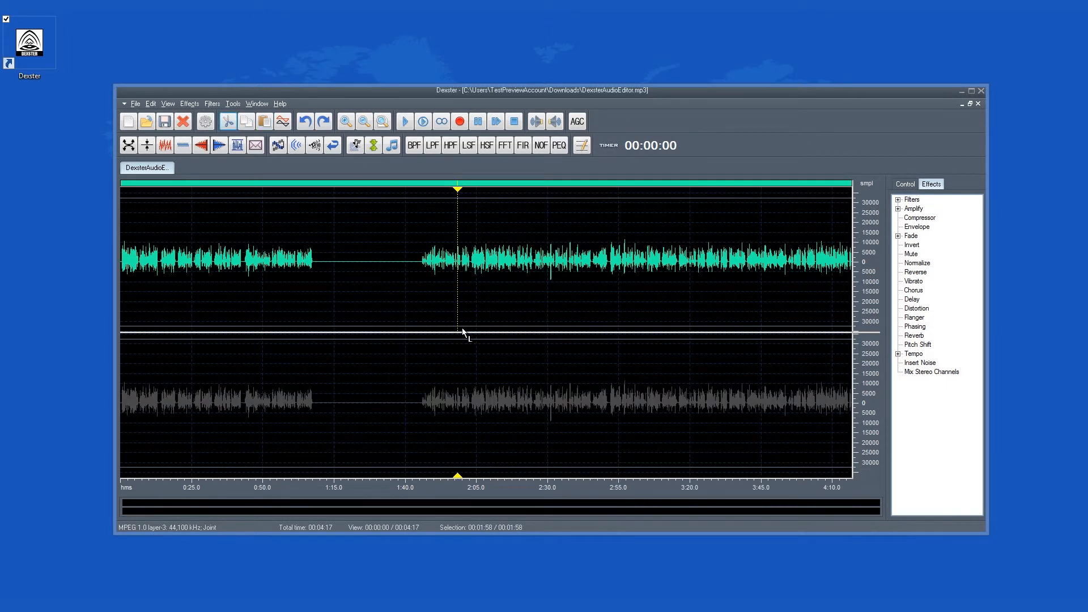
mouse_move(345, 122)
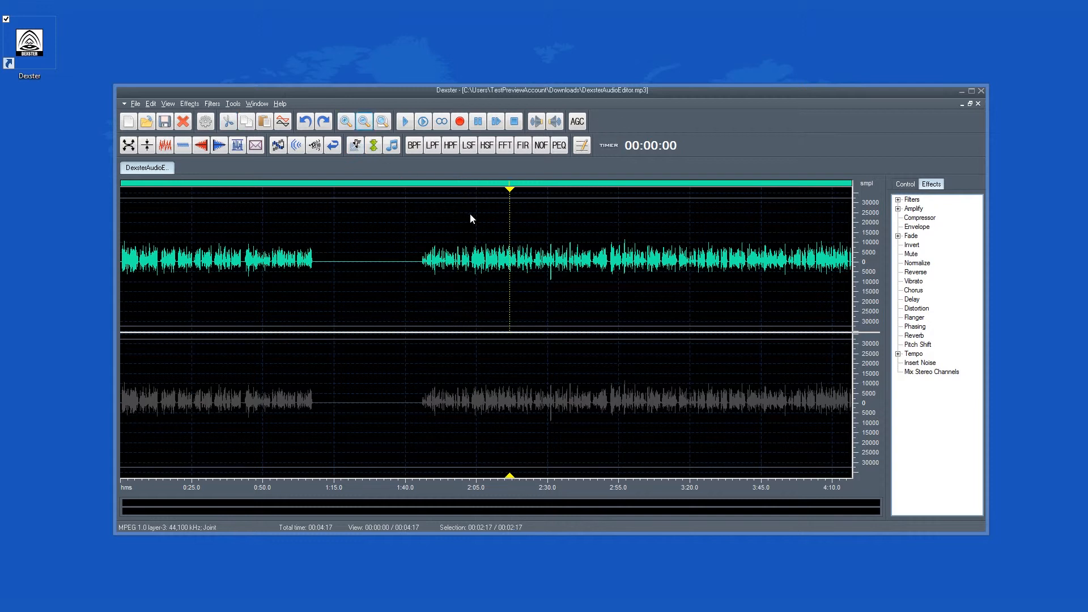
Step: Zoom in and out on the 2:01–3:02 stretch, then adjust the Compressor's Compress Rate
left_click(345, 121)
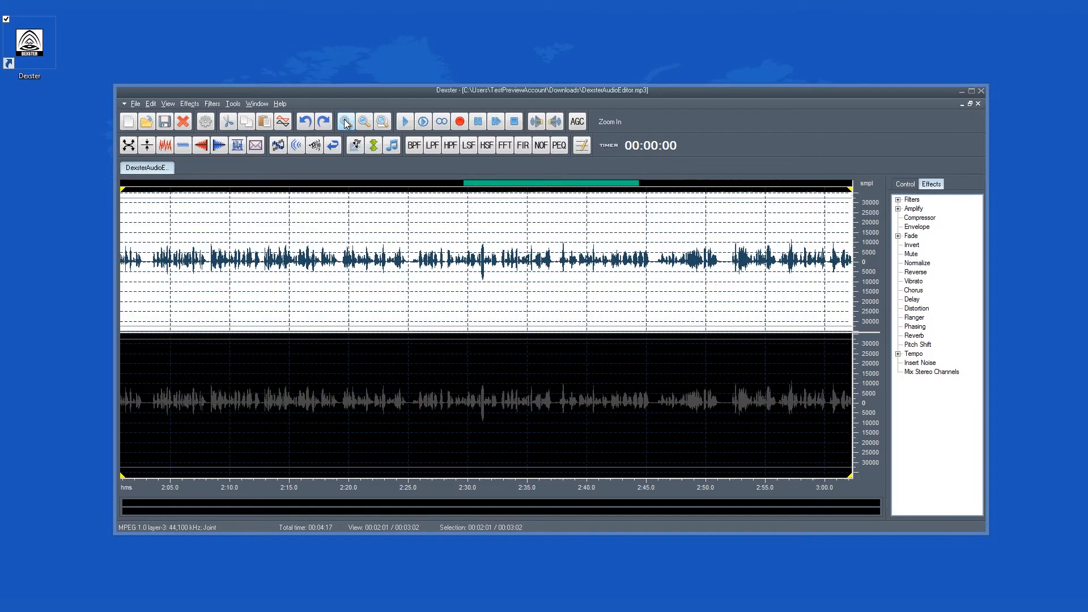
left_click(363, 121)
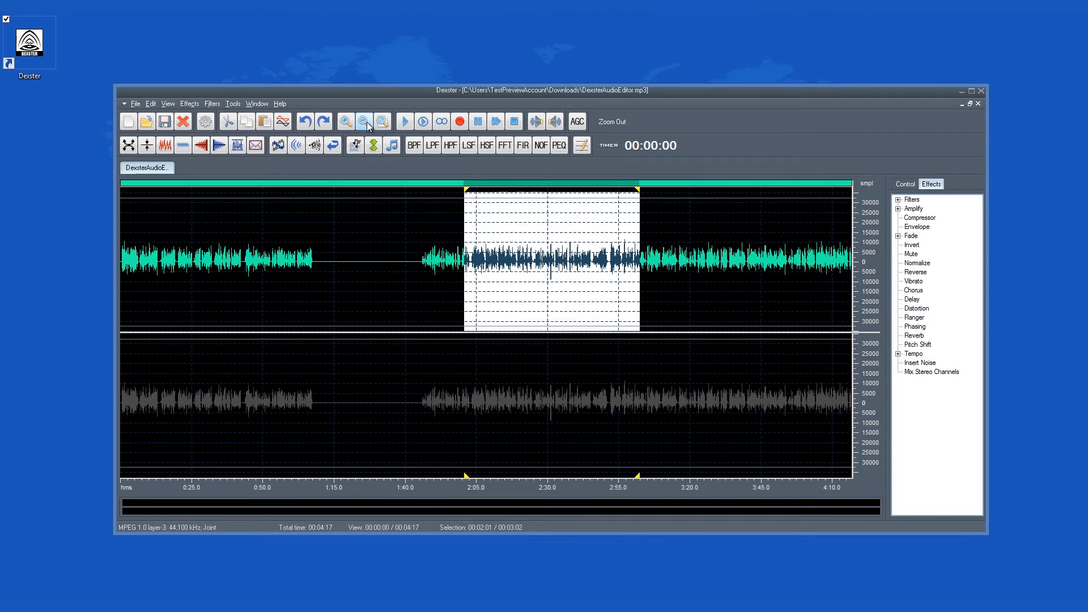
mouse_move(381, 121)
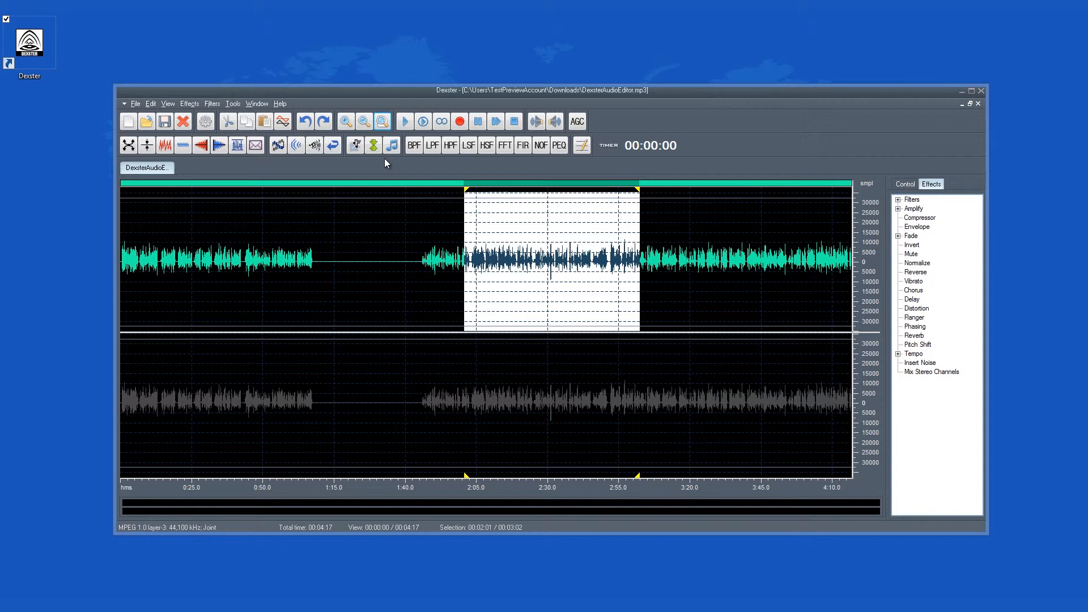
mouse_move(373, 146)
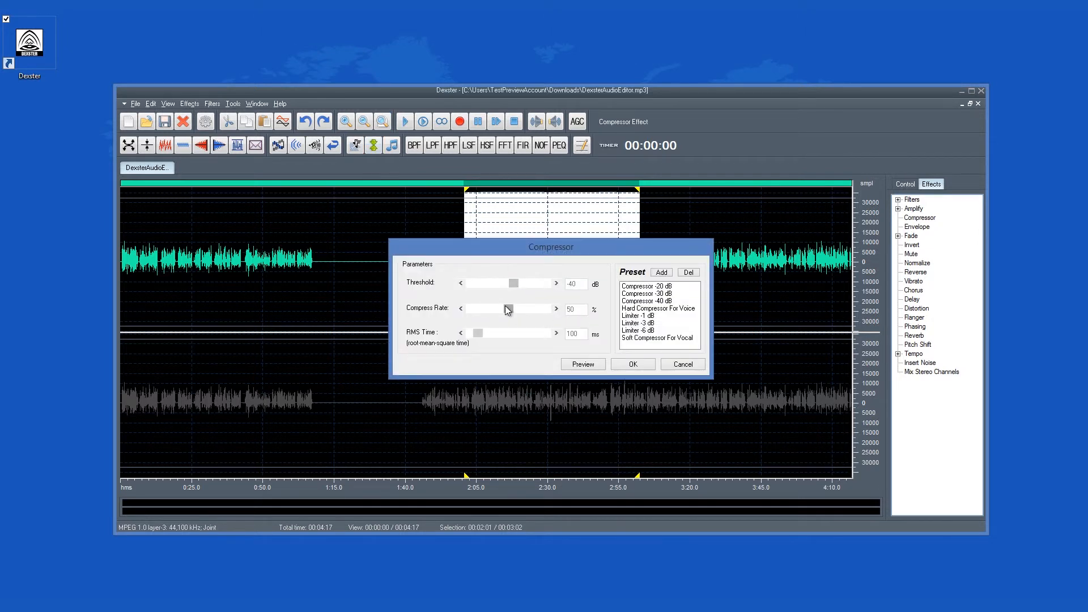
left_click(631, 363)
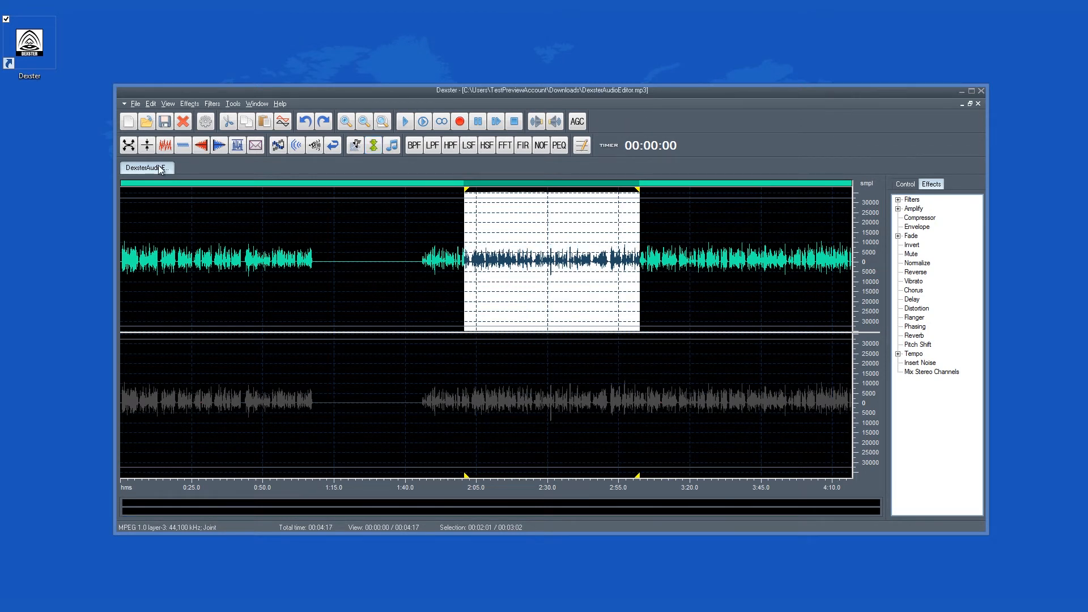
Step: Browse the View menu, then open the Effects menu to mute the selection
left_click(166, 103)
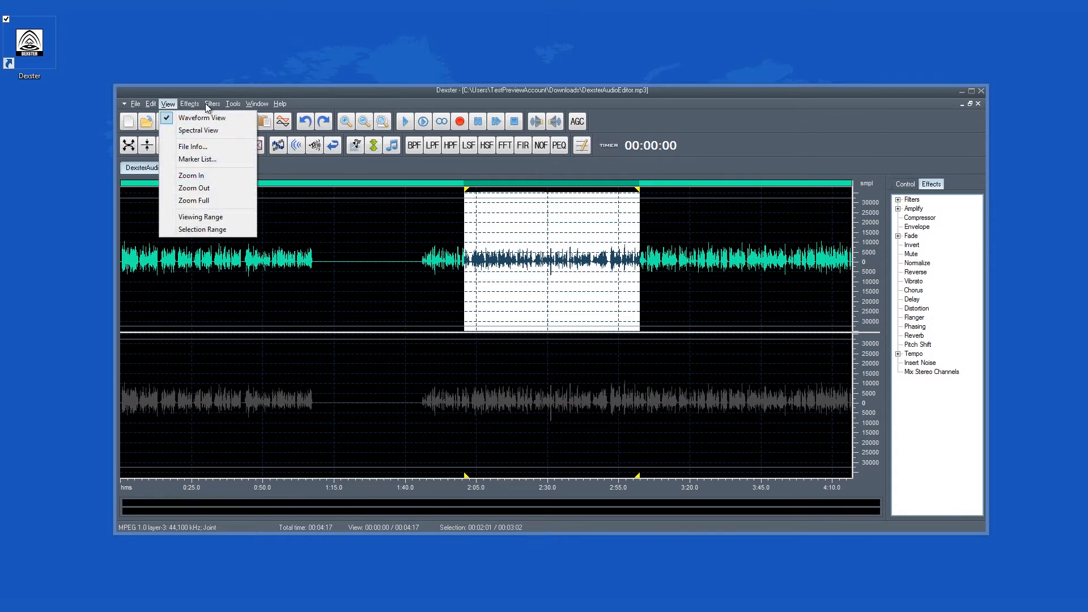
left_click(211, 103)
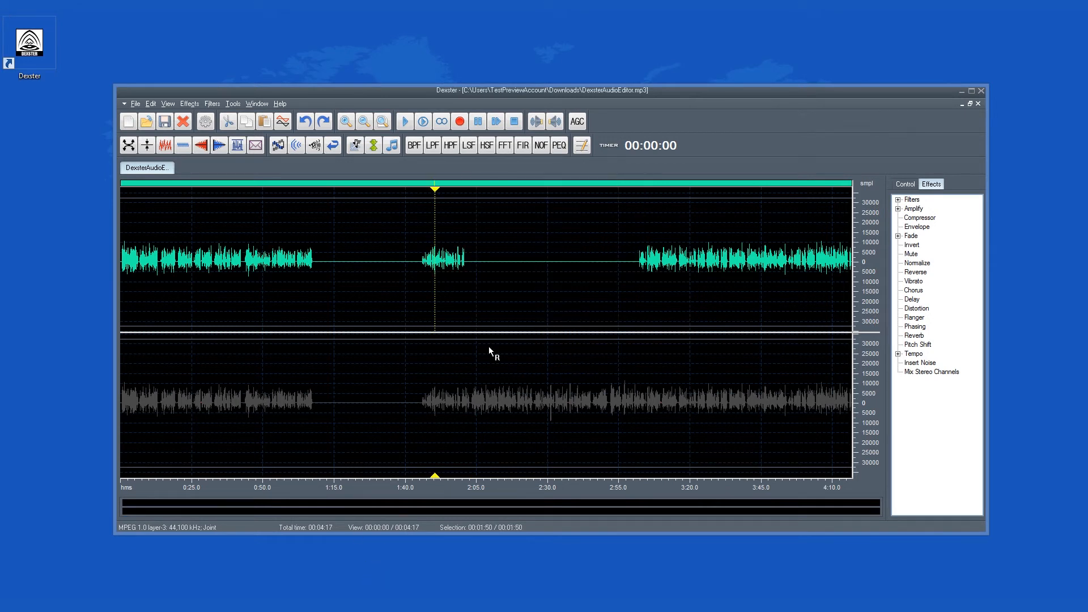
mouse_move(476, 572)
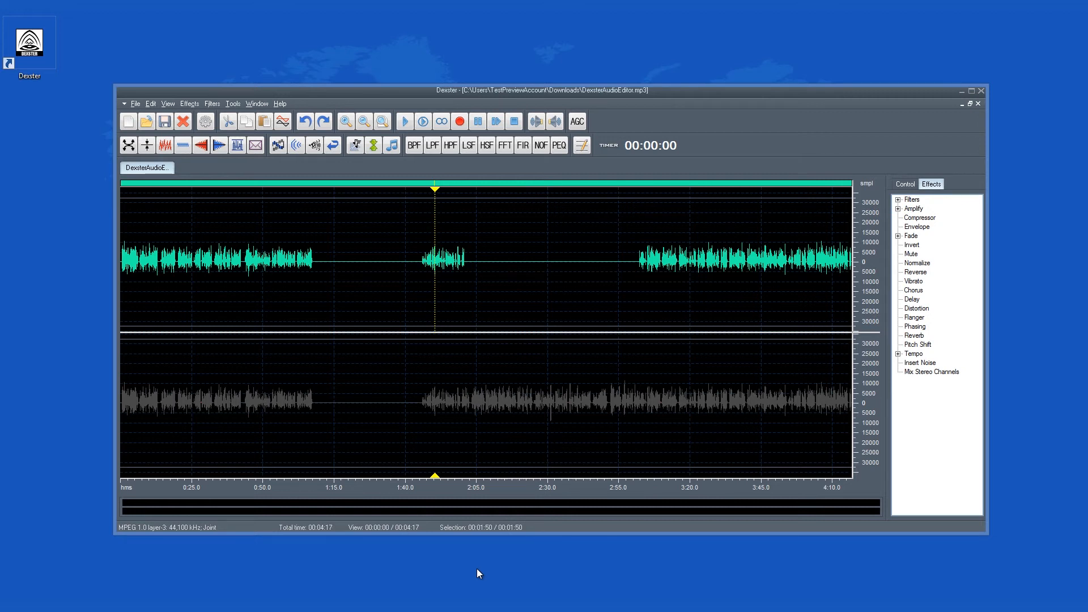
mouse_move(251, 584)
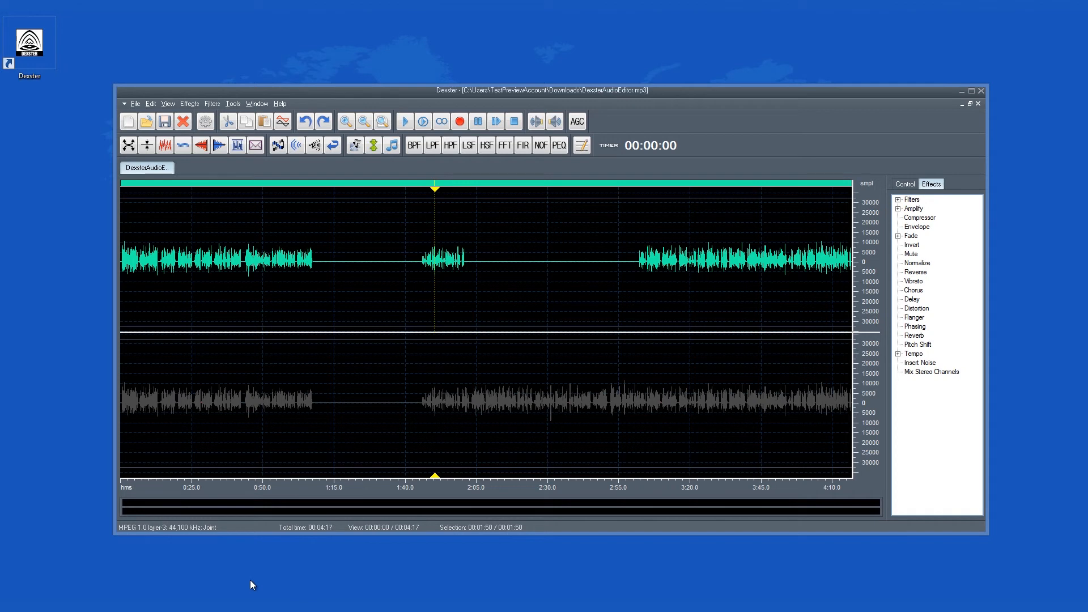
mouse_move(231, 584)
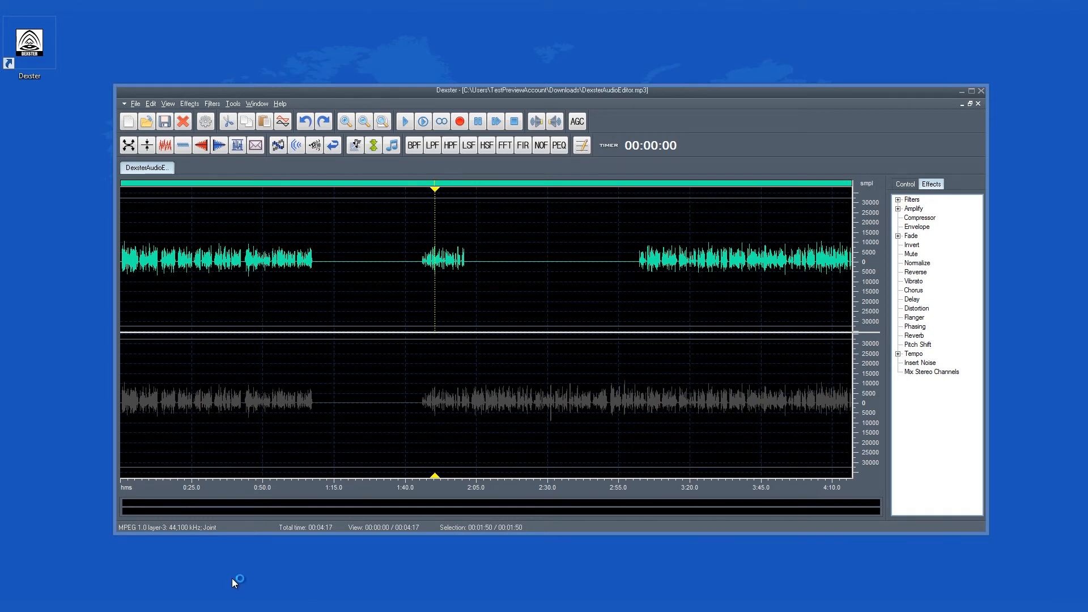
mouse_move(233, 583)
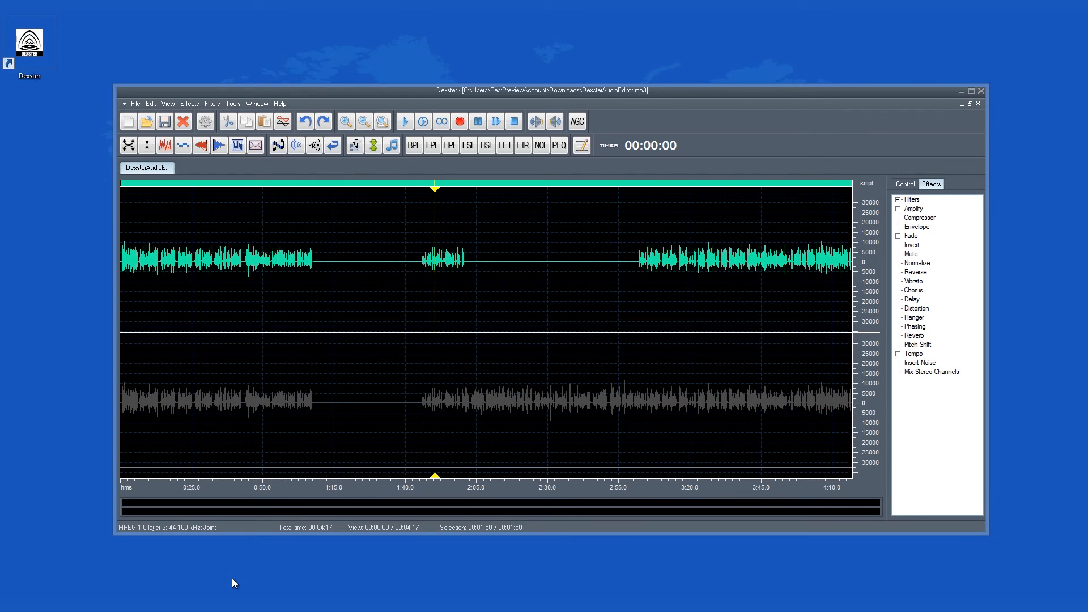
mouse_move(232, 583)
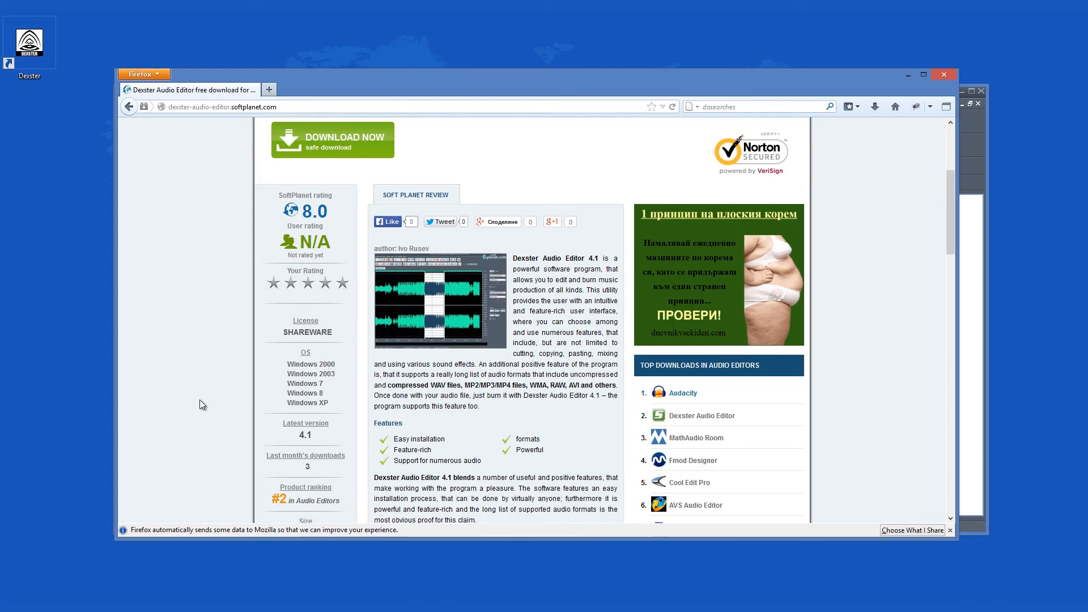
Step: Scroll the Softplanet page up to the Dexster Audio Editor 4.1 title and download button
scroll("up", 3)
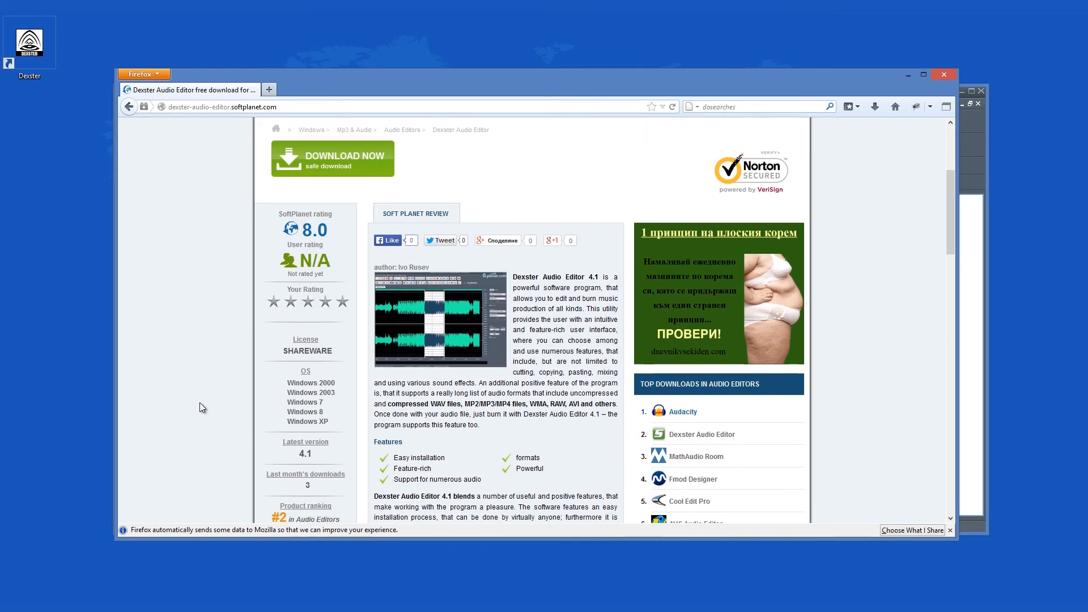
scroll("up", 3)
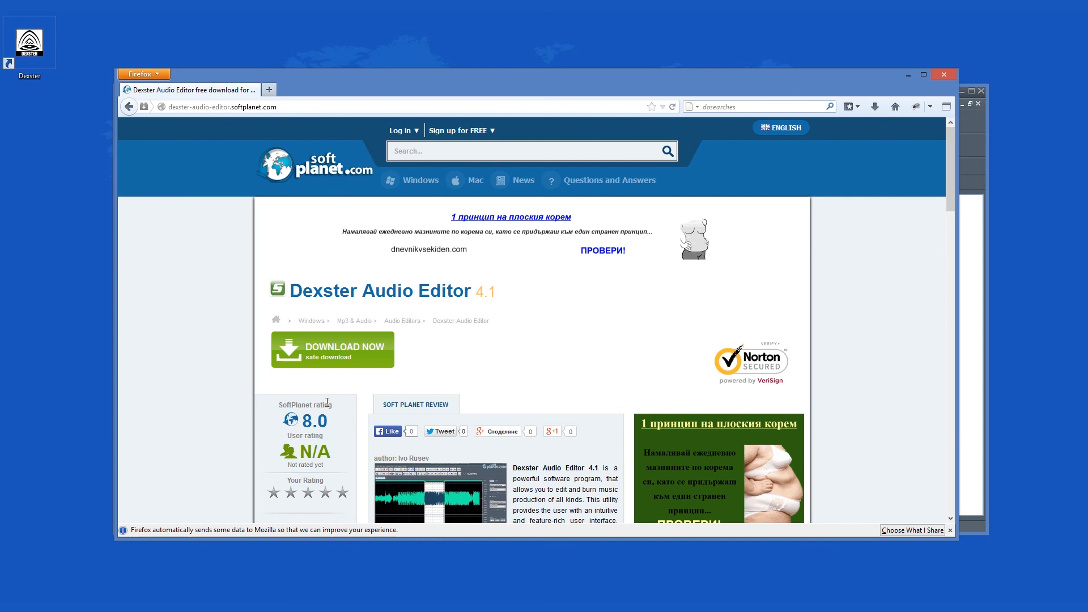
mouse_move(454, 334)
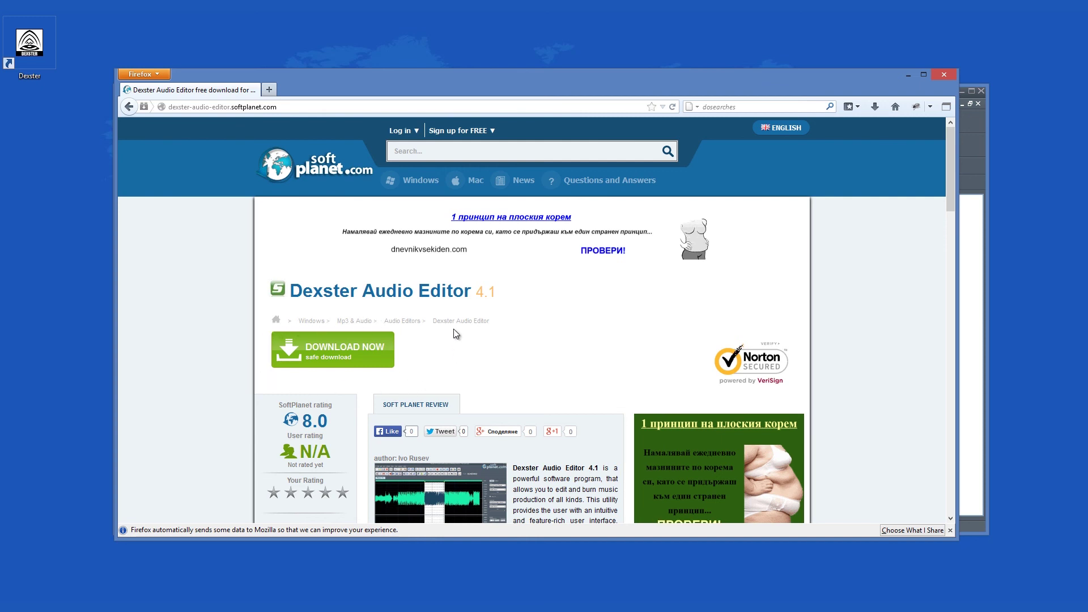
mouse_move(259, 339)
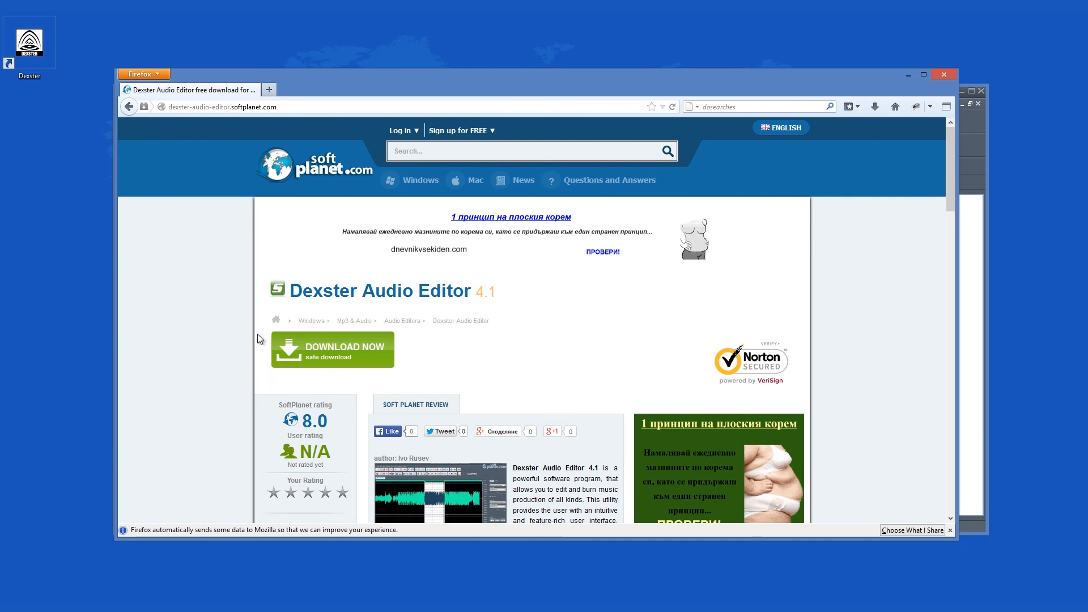